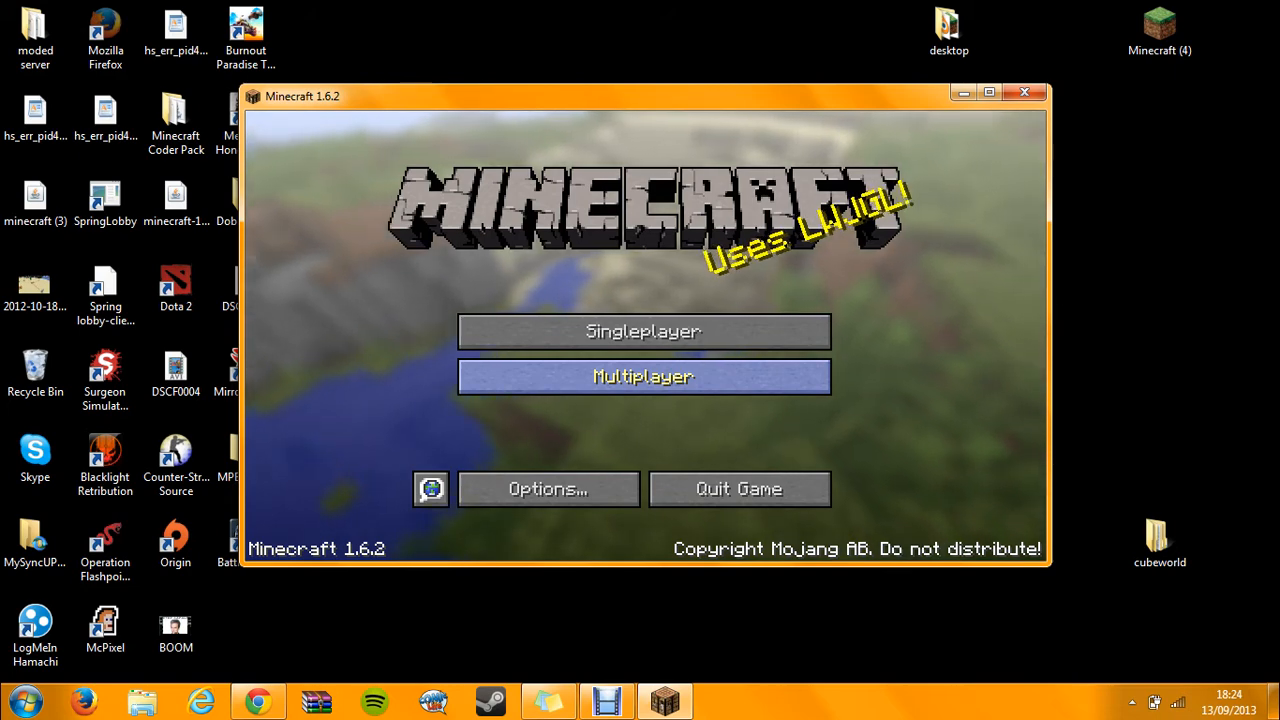
mouse_move(720, 331)
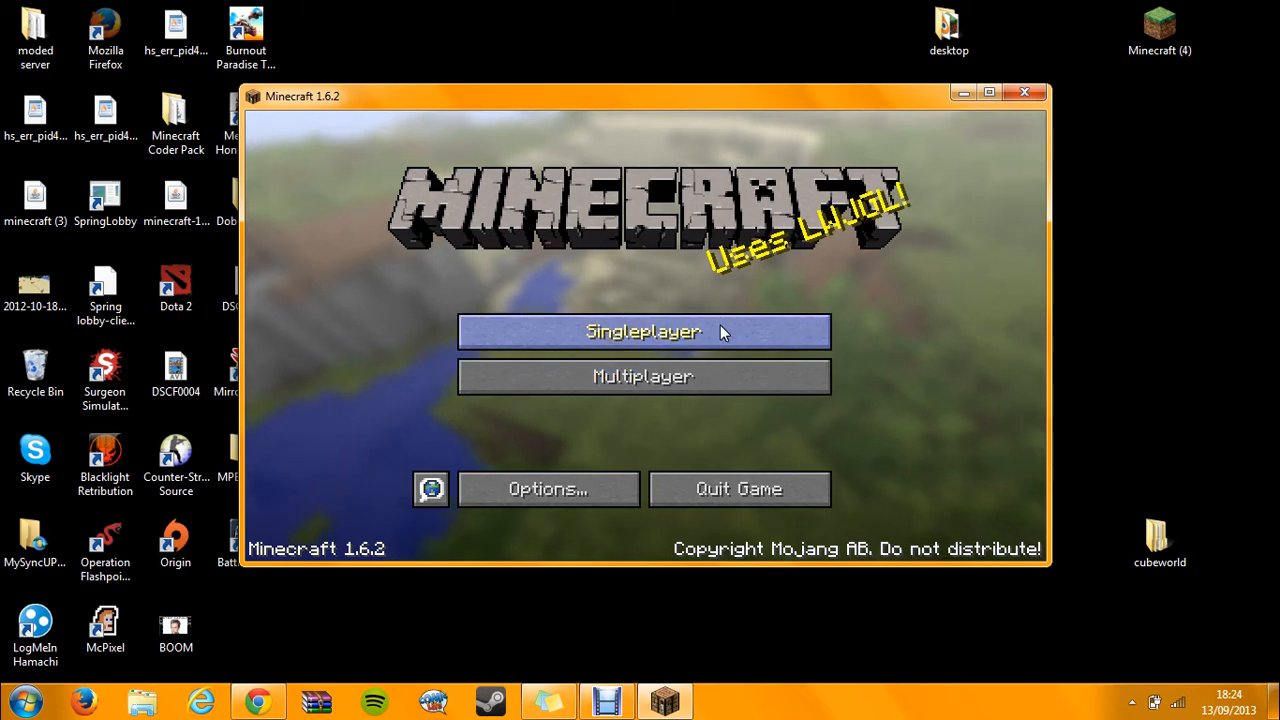
mouse_move(610, 180)
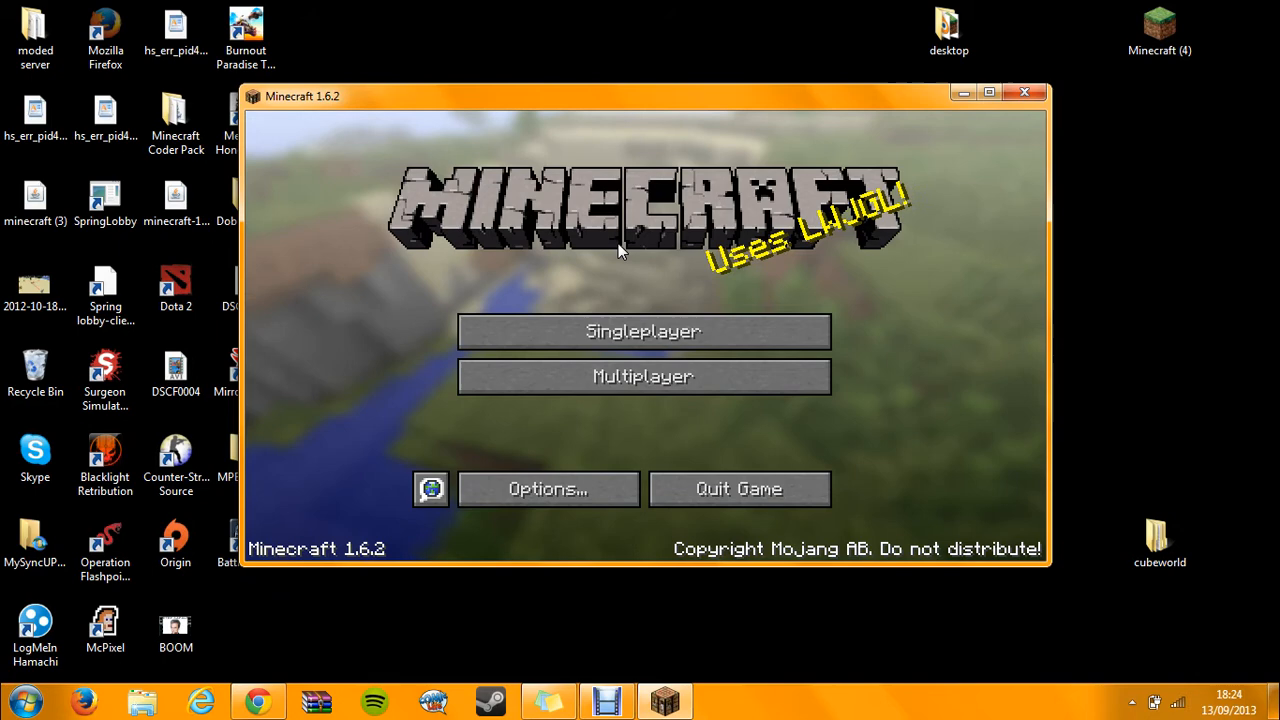
mouse_move(643, 331)
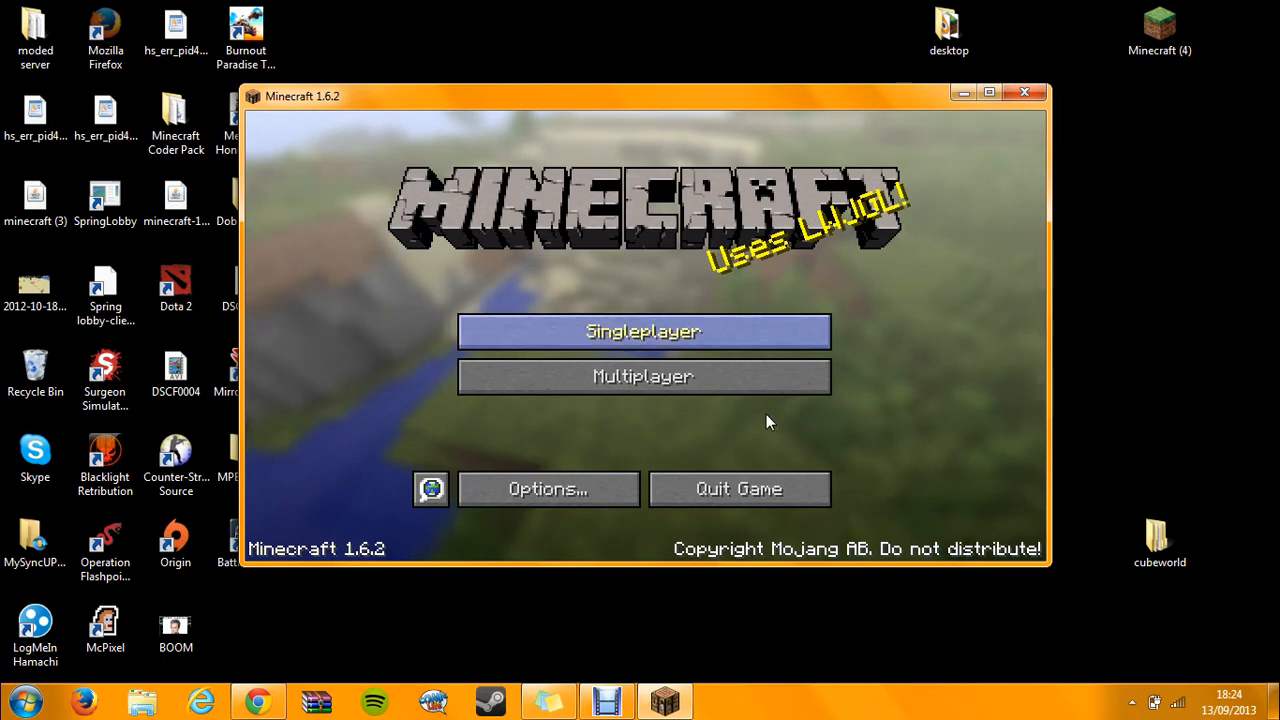
mouse_move(750, 265)
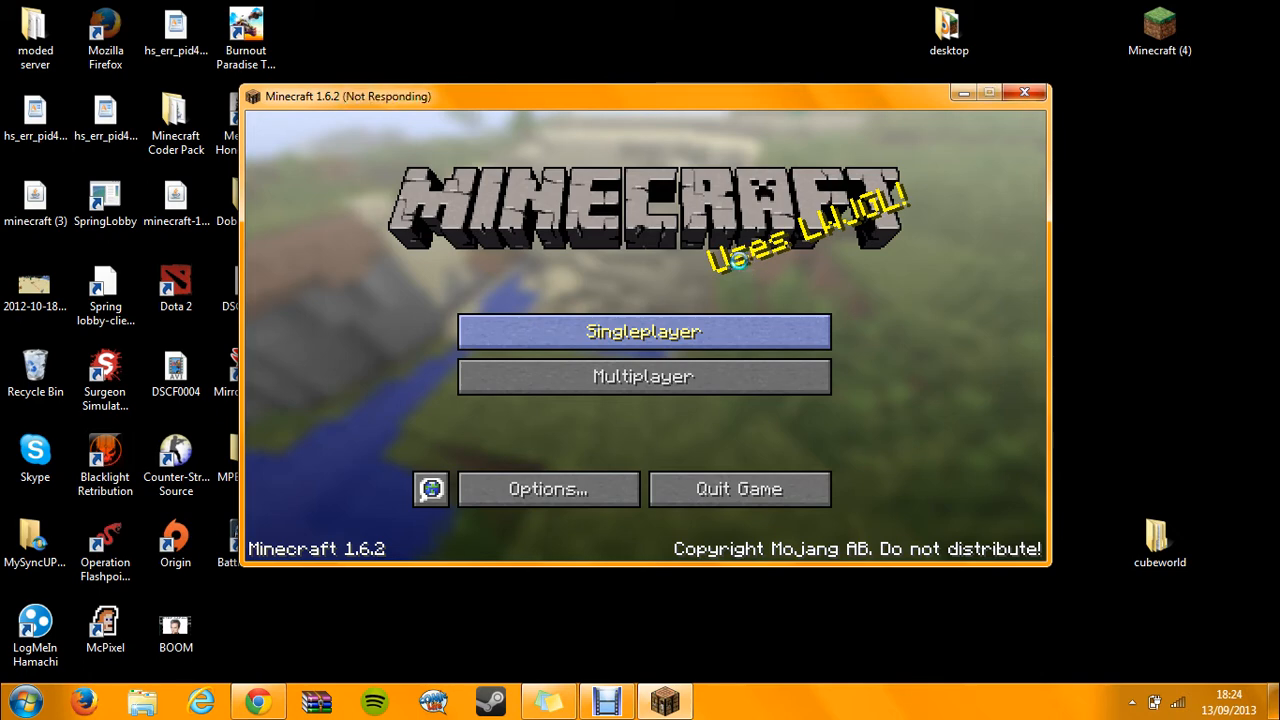
mouse_move(732, 247)
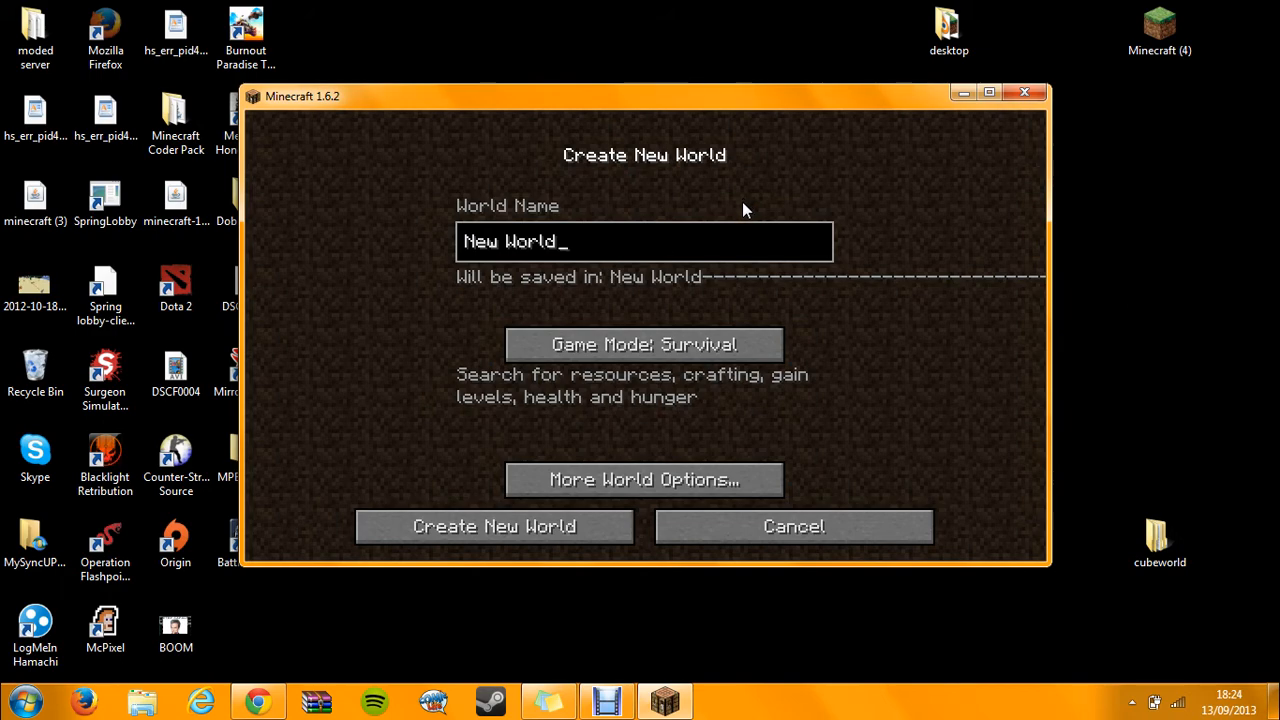
Cancel the new world and go to Options, Resource Packs, listing Default and HudCraft.zip
left_click(793, 526)
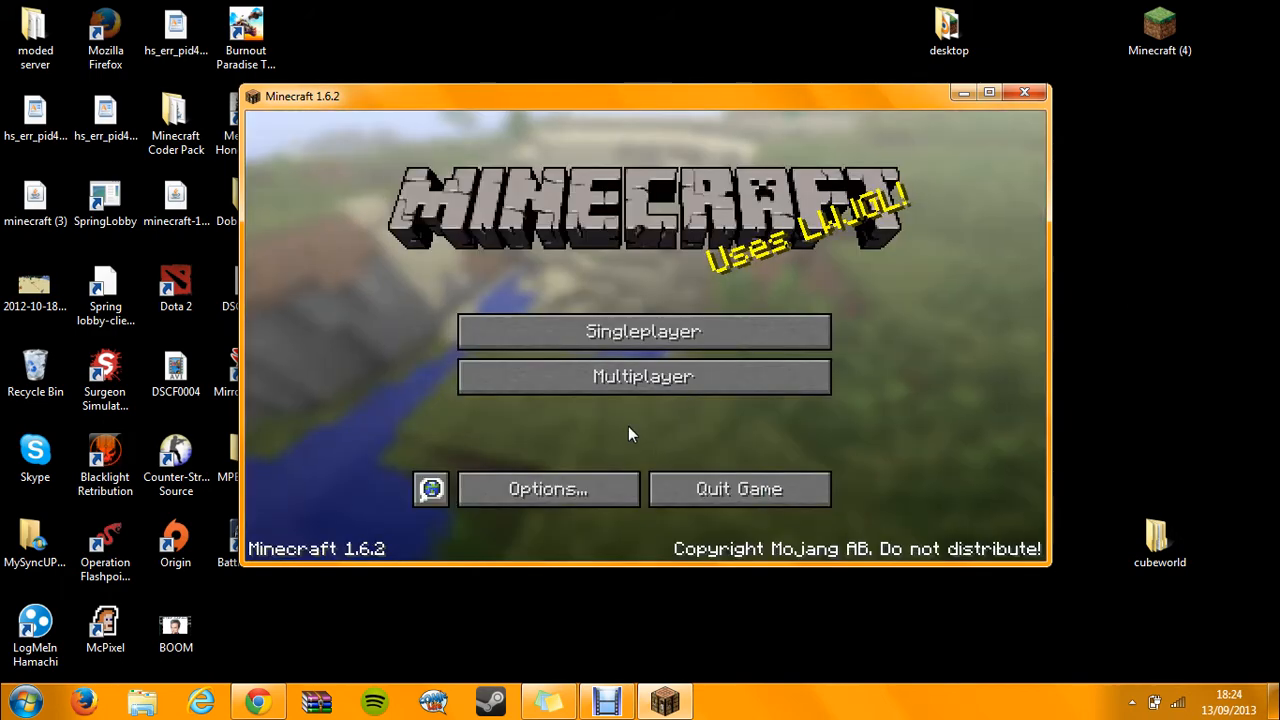
mouse_move(545, 458)
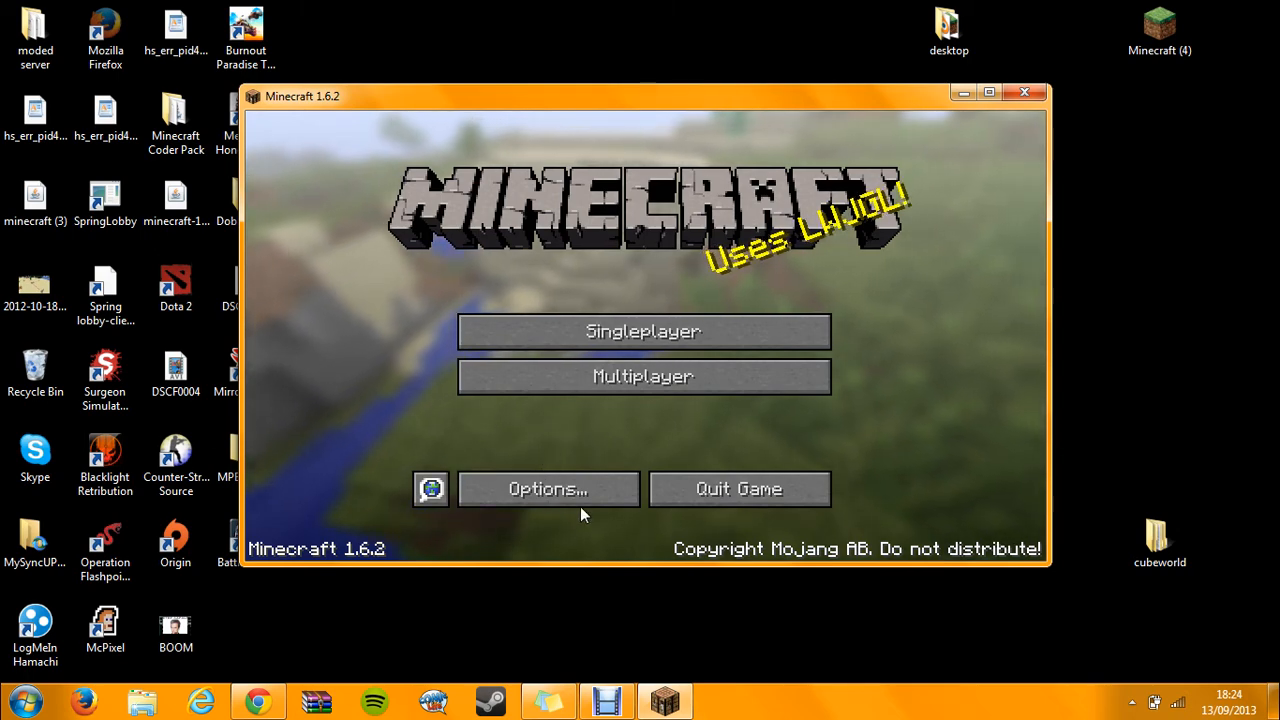
mouse_move(548, 489)
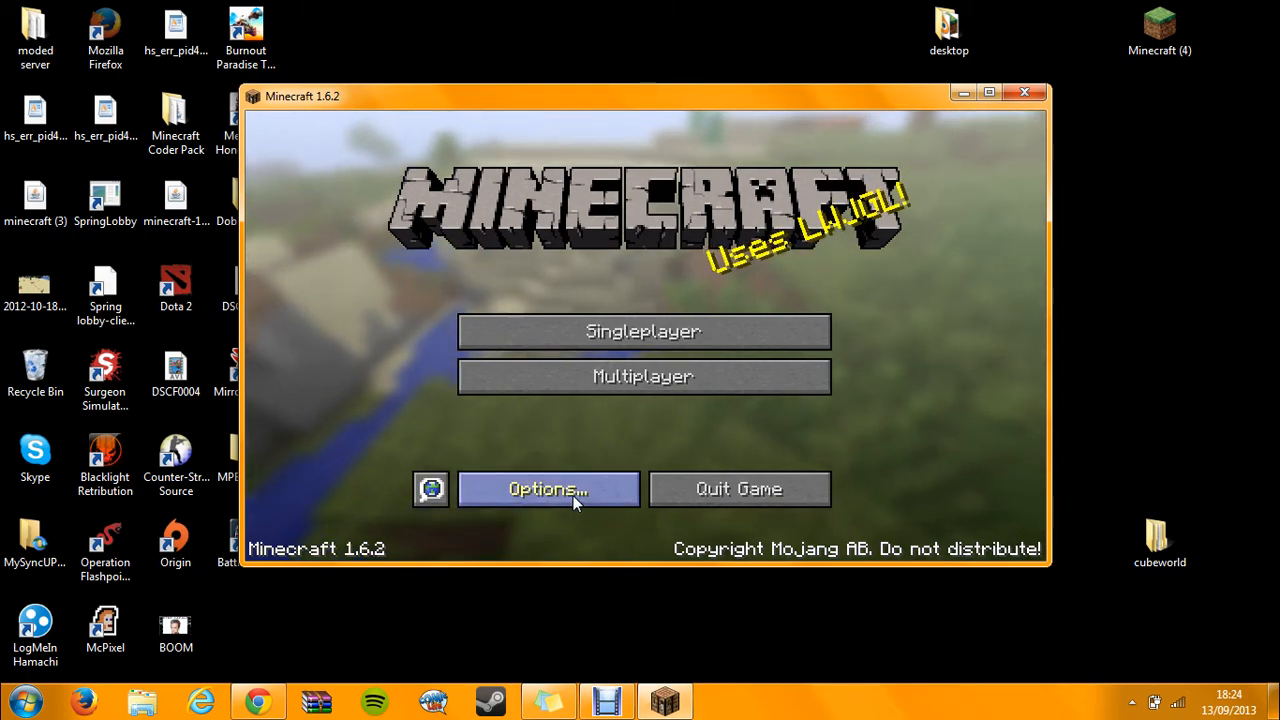
left_click(548, 489)
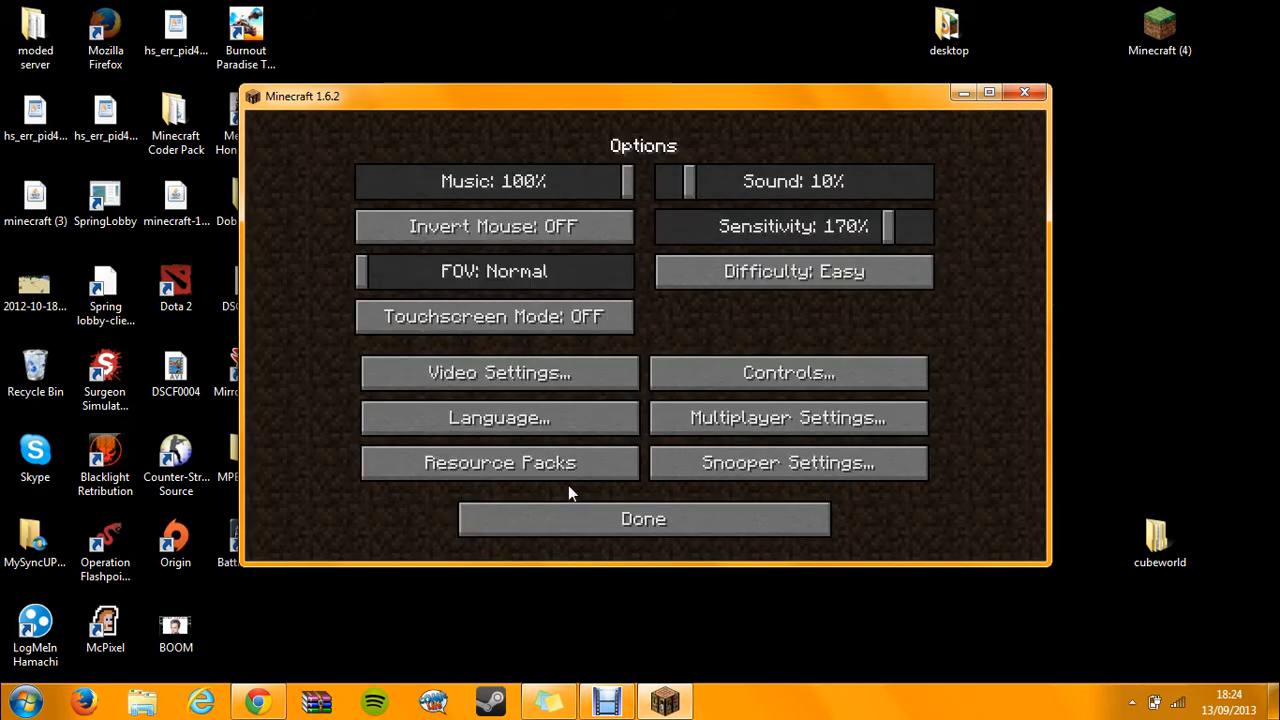
mouse_move(499, 462)
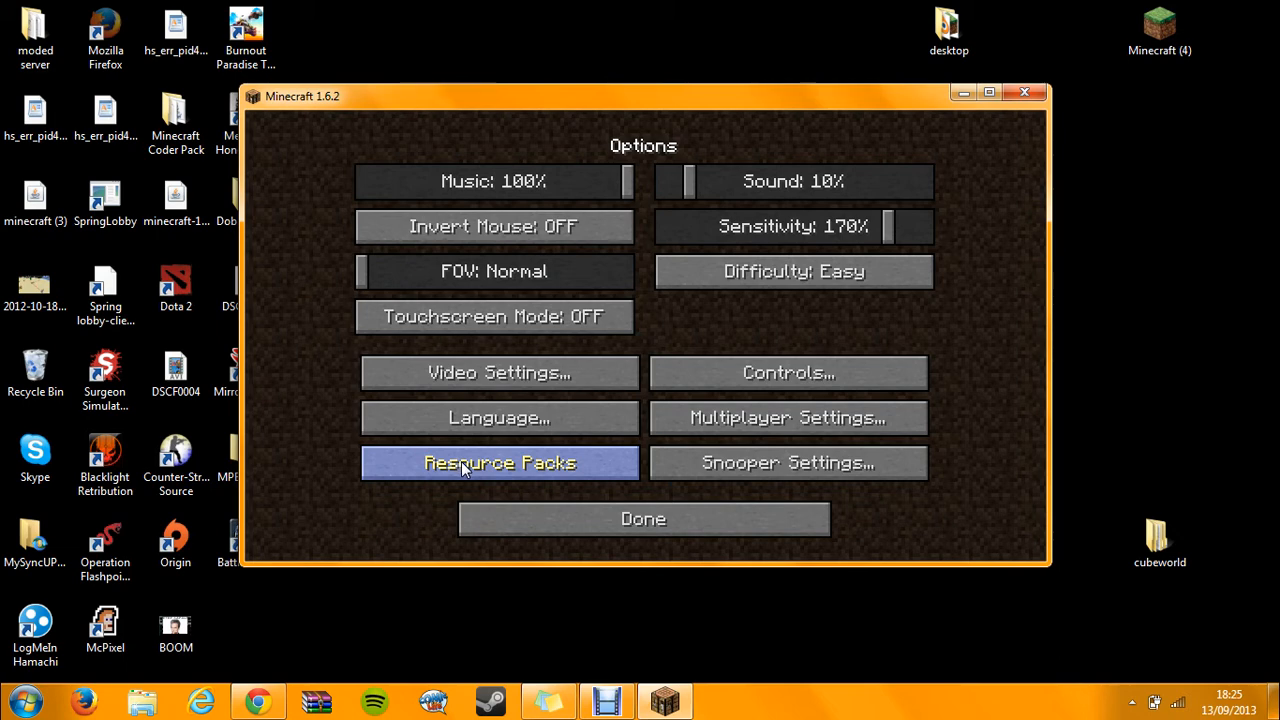
left_click(499, 462)
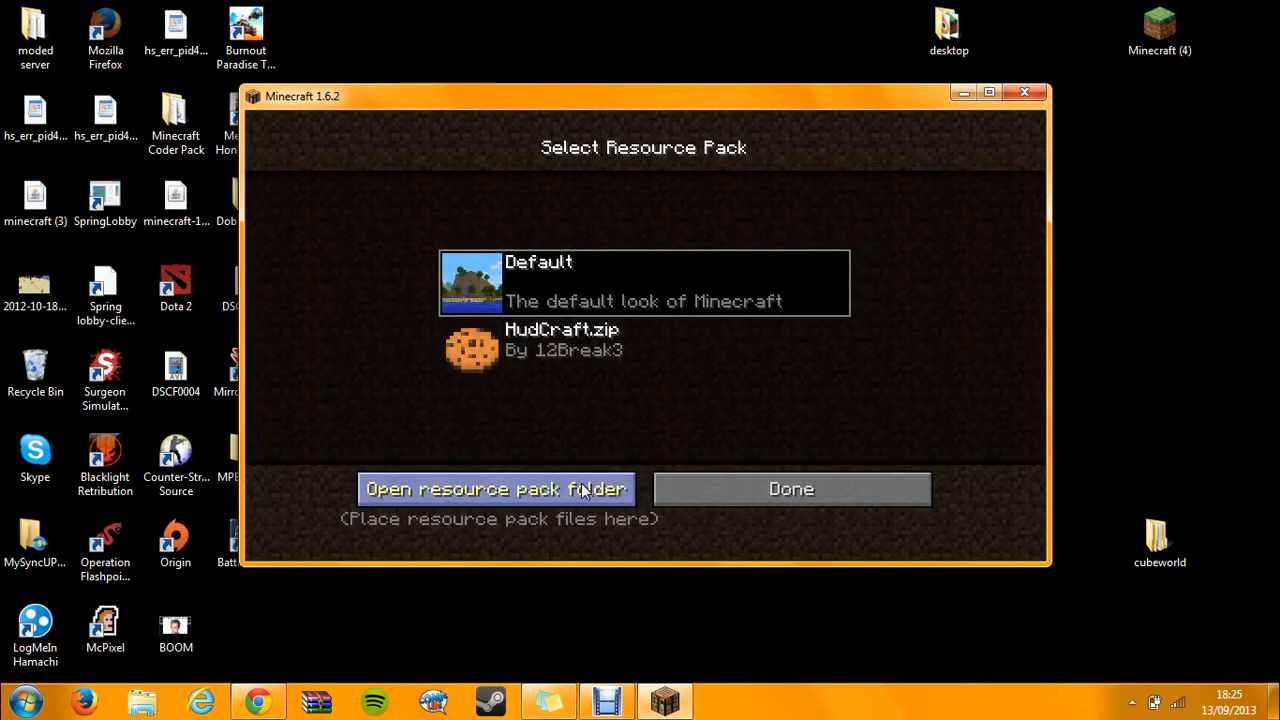
Open the resourcepacks folder in Explorer, then go up to .minecraft and into saves
left_click(497, 489)
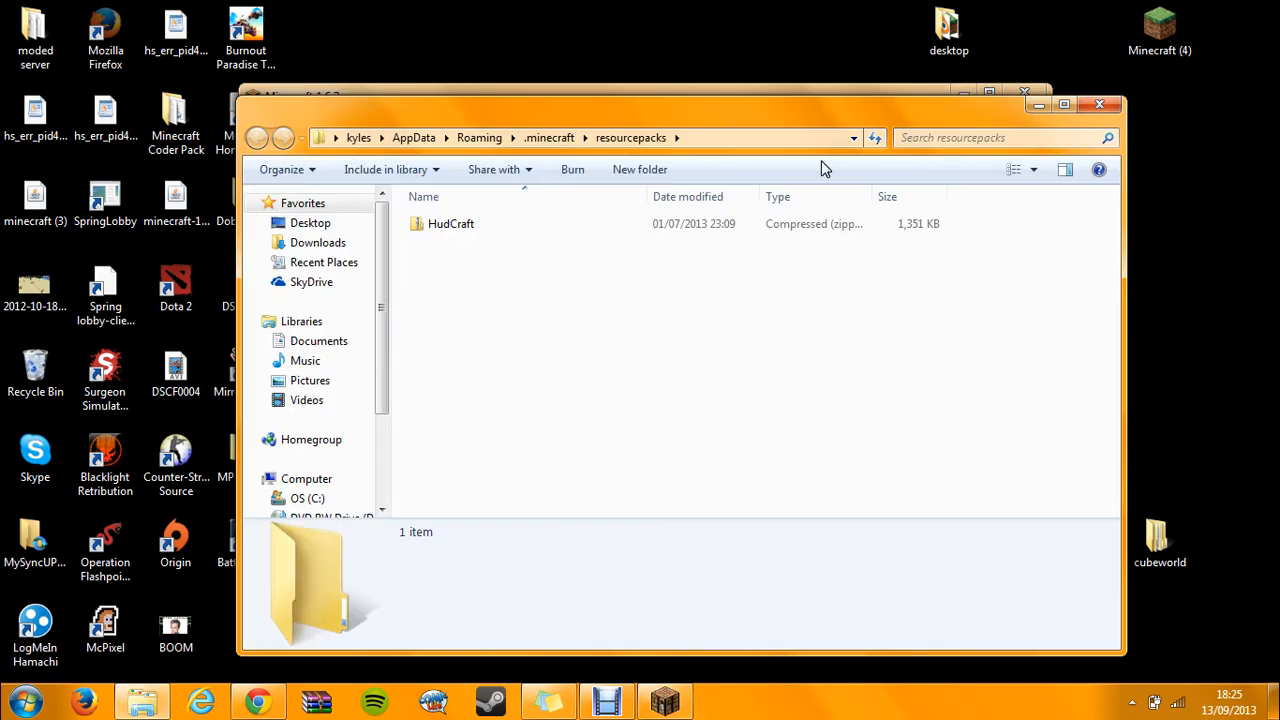
mouse_move(600, 283)
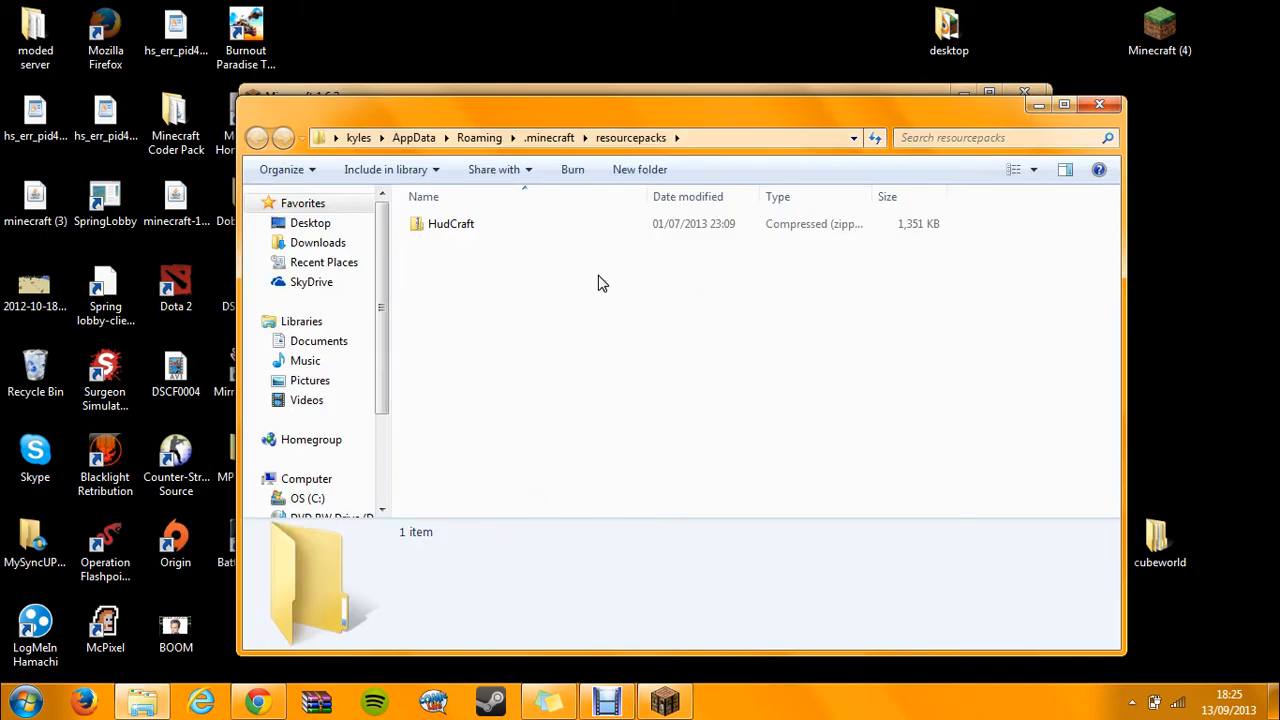
mouse_move(678, 150)
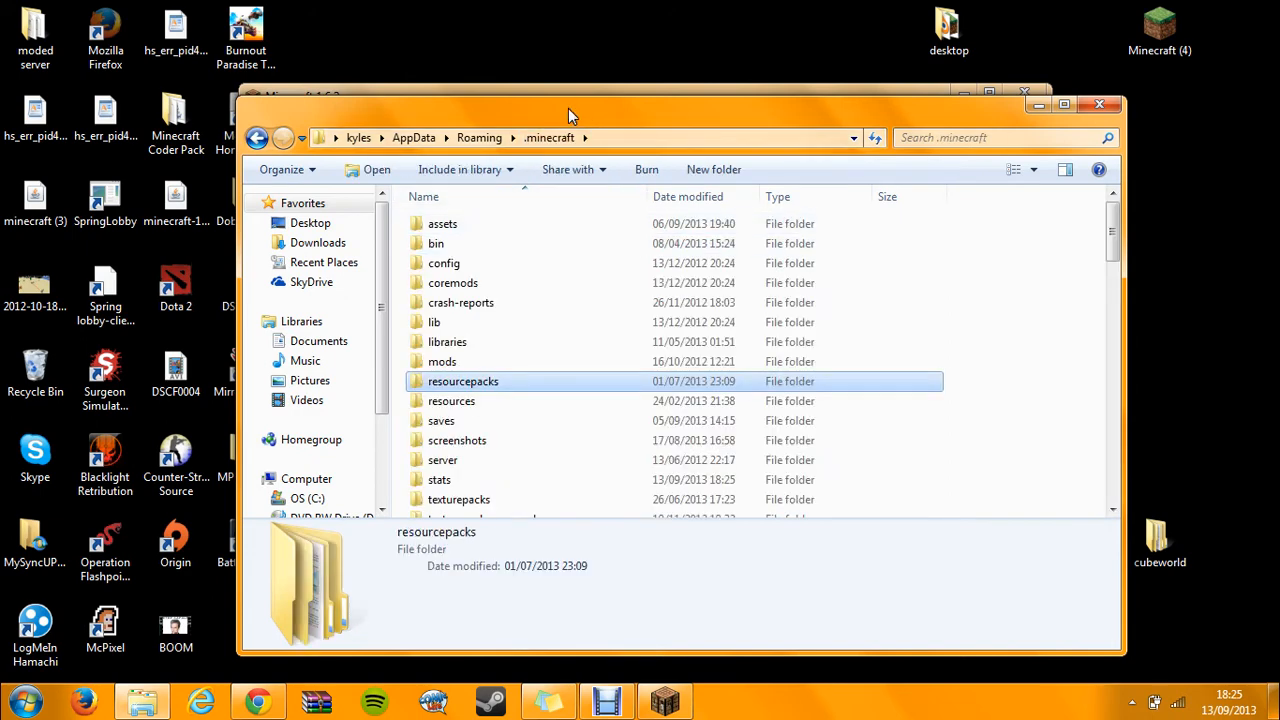
mouse_move(483, 420)
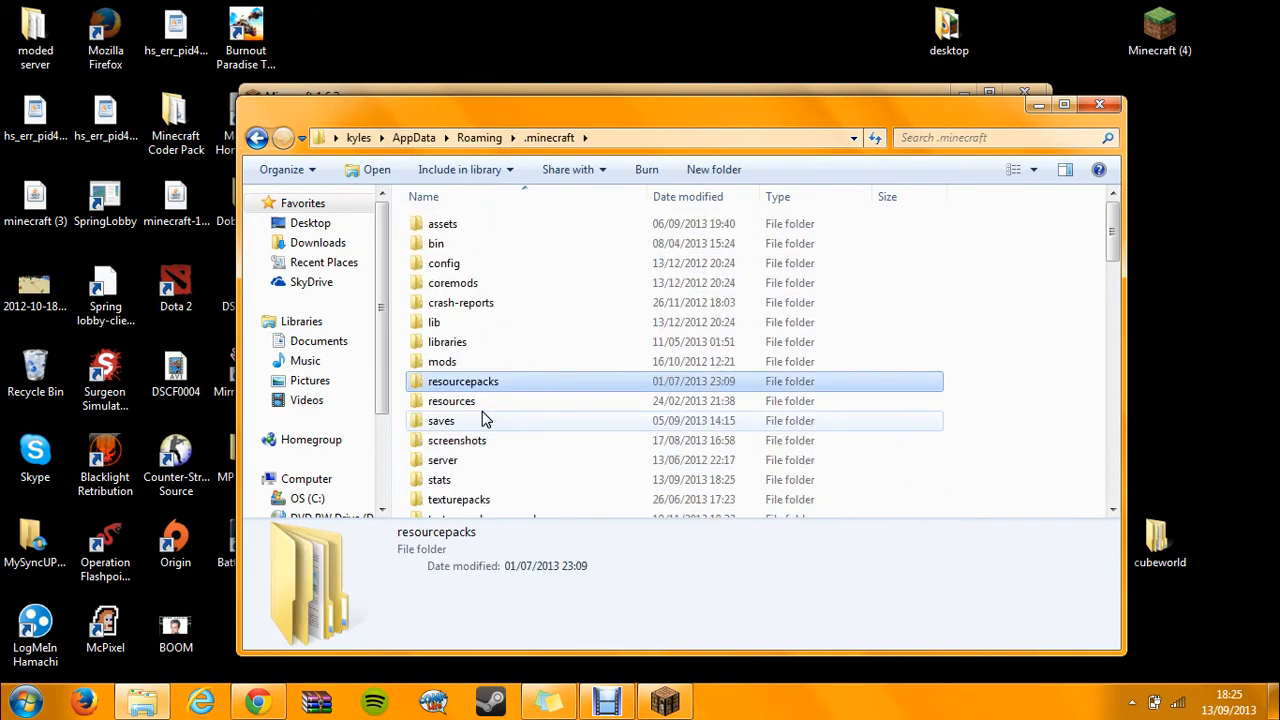
mouse_move(458, 223)
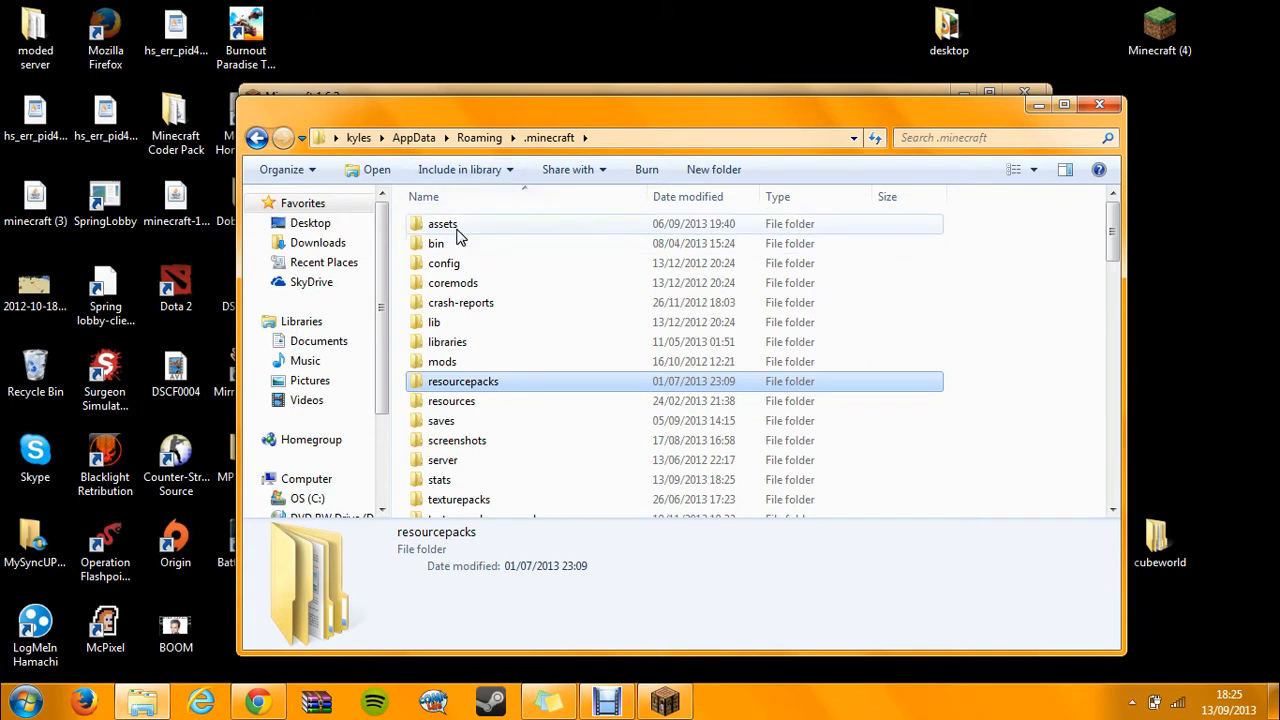
mouse_move(465, 420)
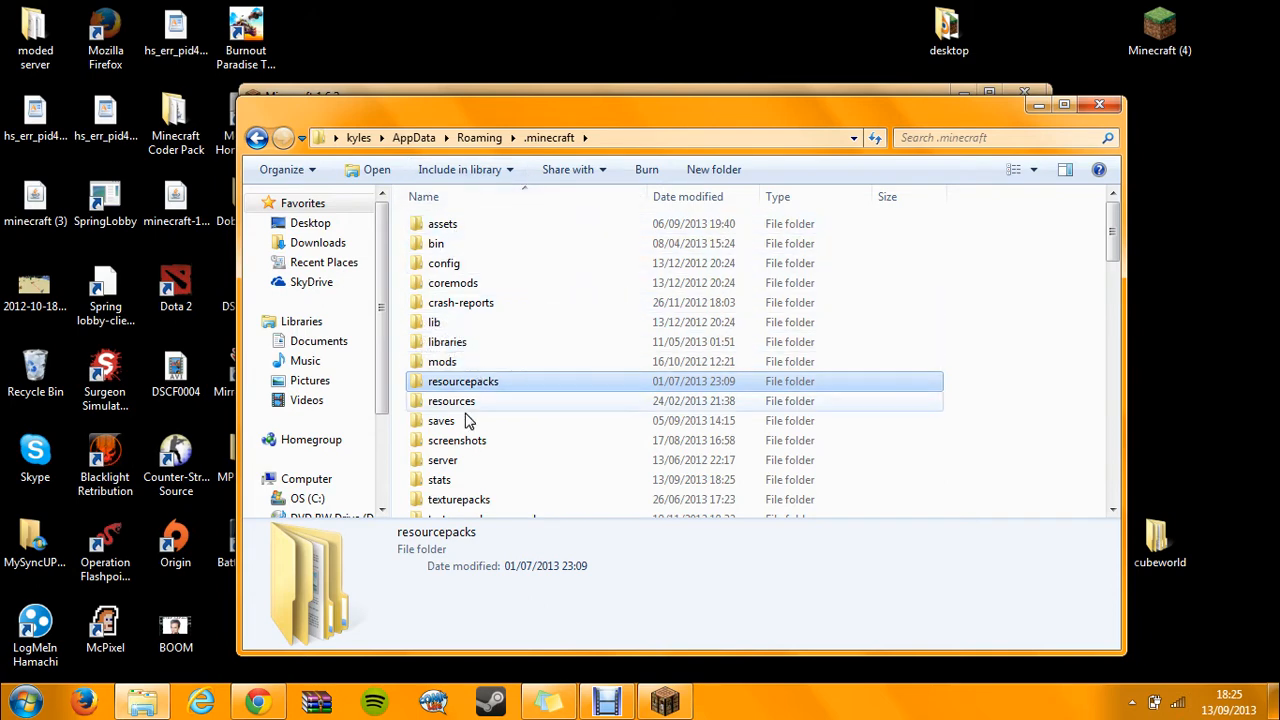
double_click(441, 420)
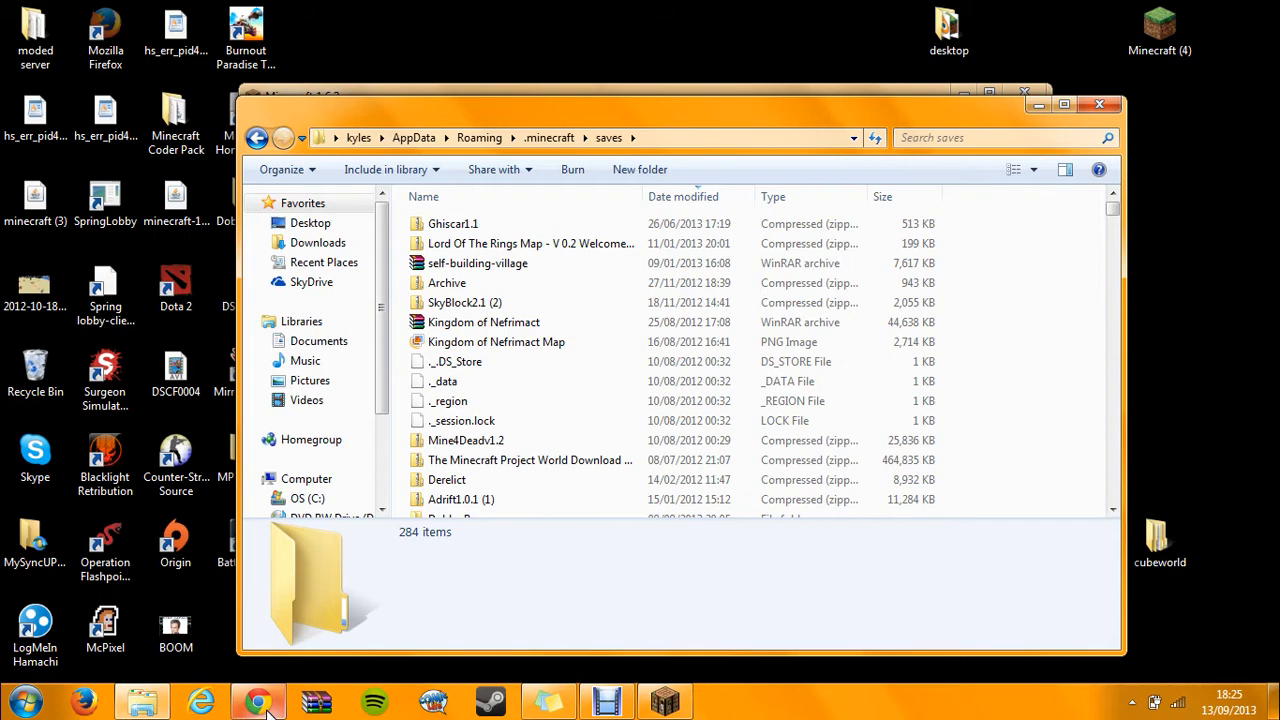
In Chrome, browse the Planet Minecraft skyblock results and open the SkyGrid Survival Map page
left_click(258, 700)
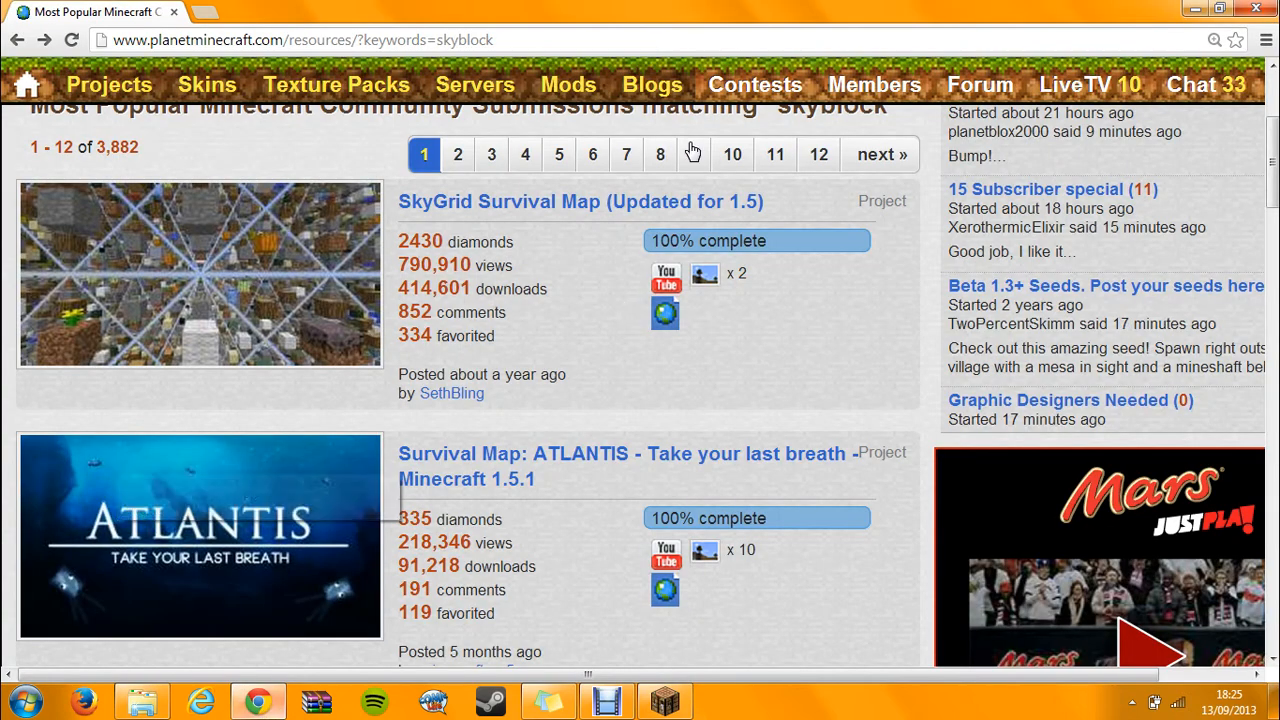
mouse_move(280, 256)
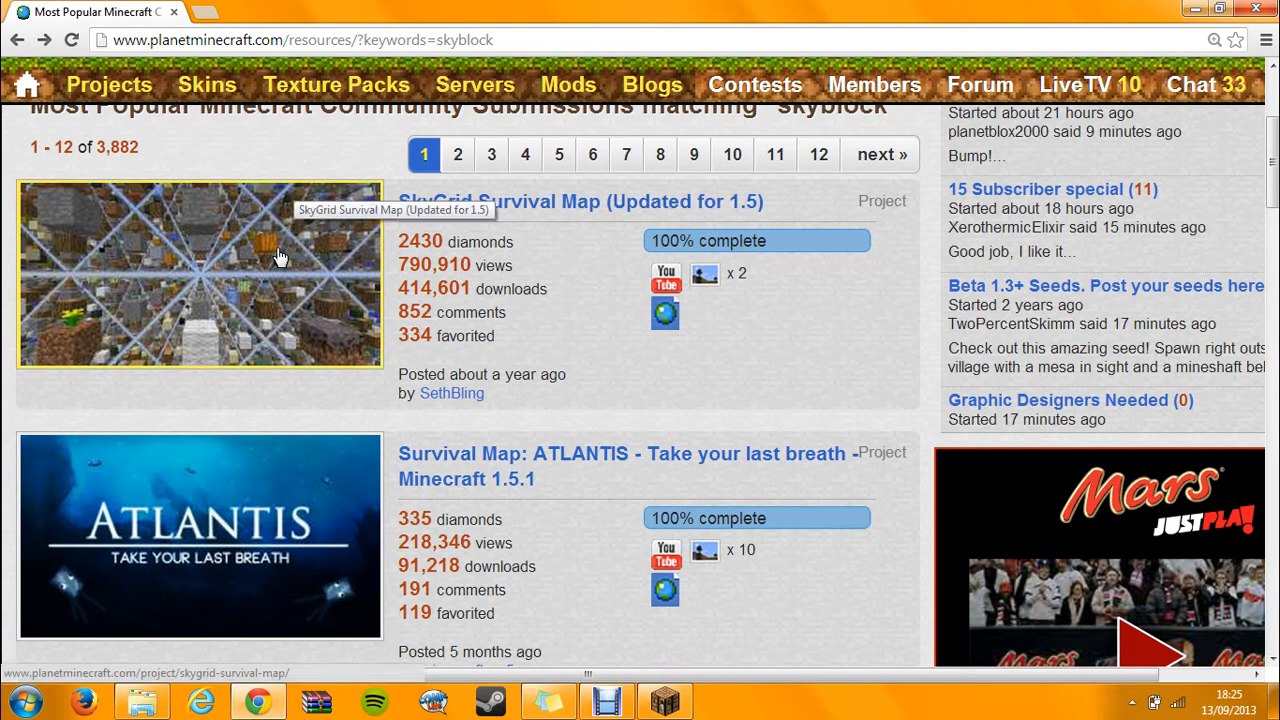
mouse_move(295, 320)
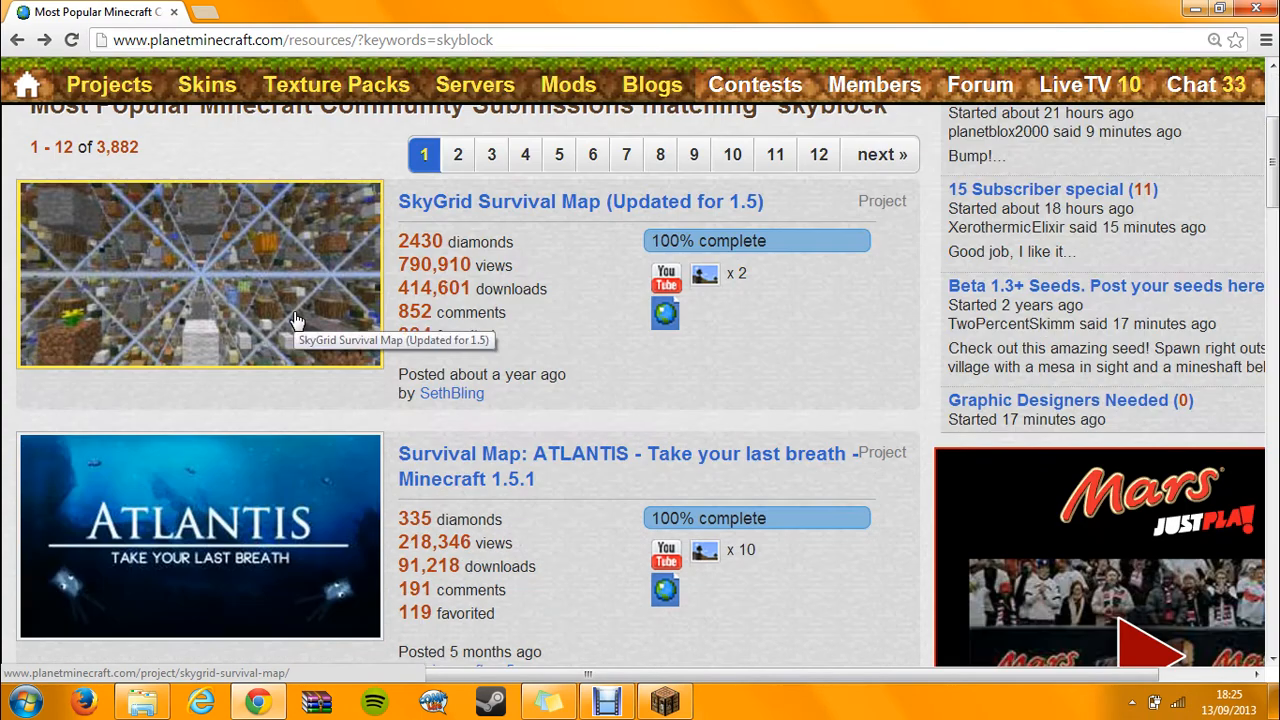
scroll("down", 3)
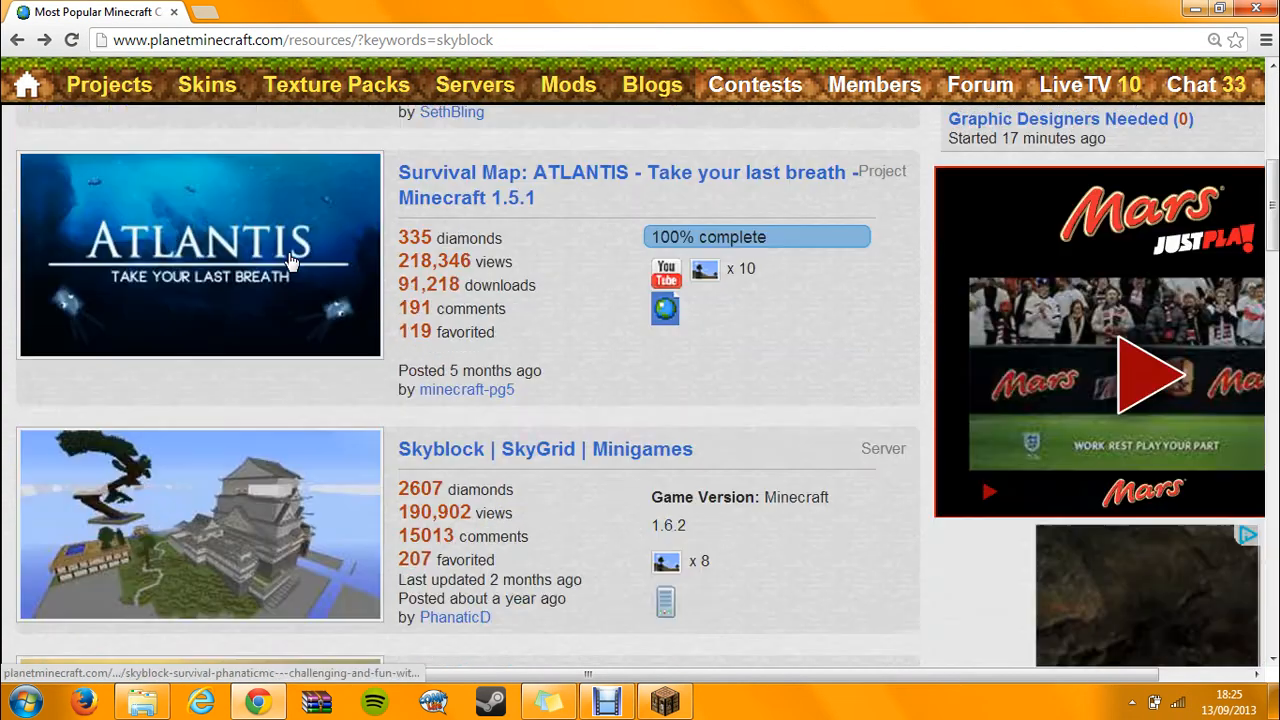
scroll("up", 3)
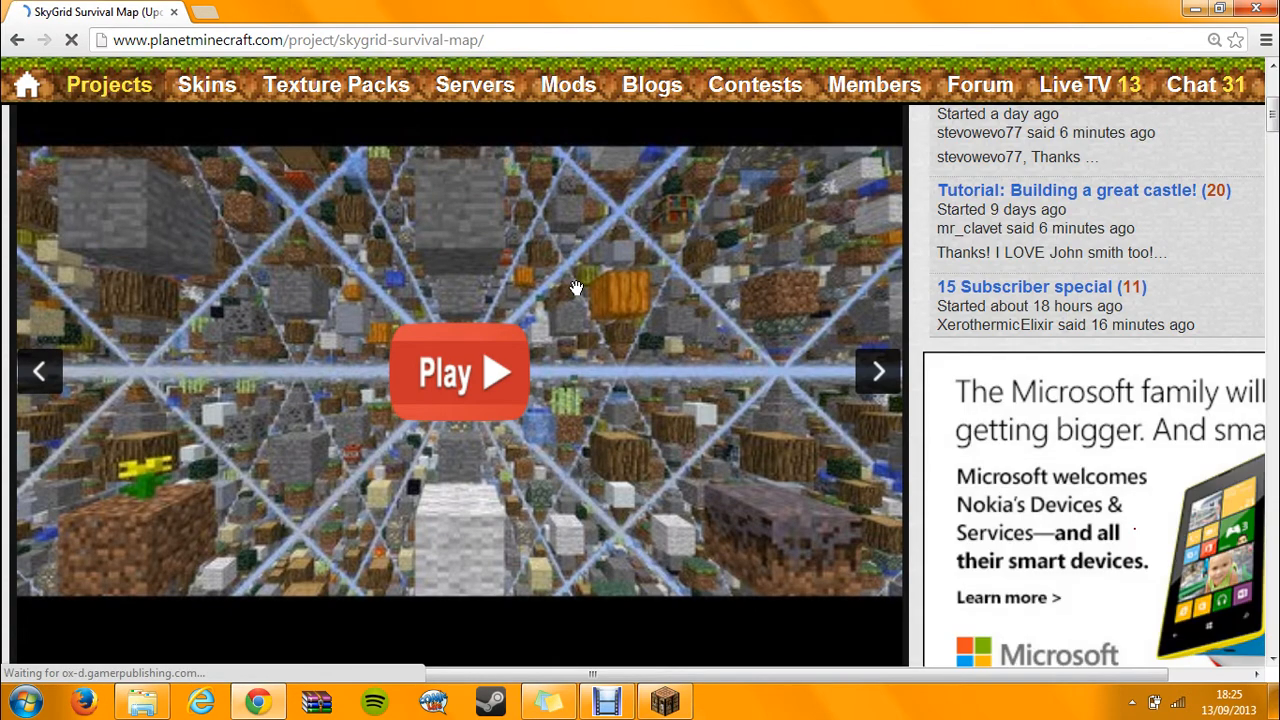
Download the SkyGrid world save, then open Computer from the Start menu
scroll("down", 3)
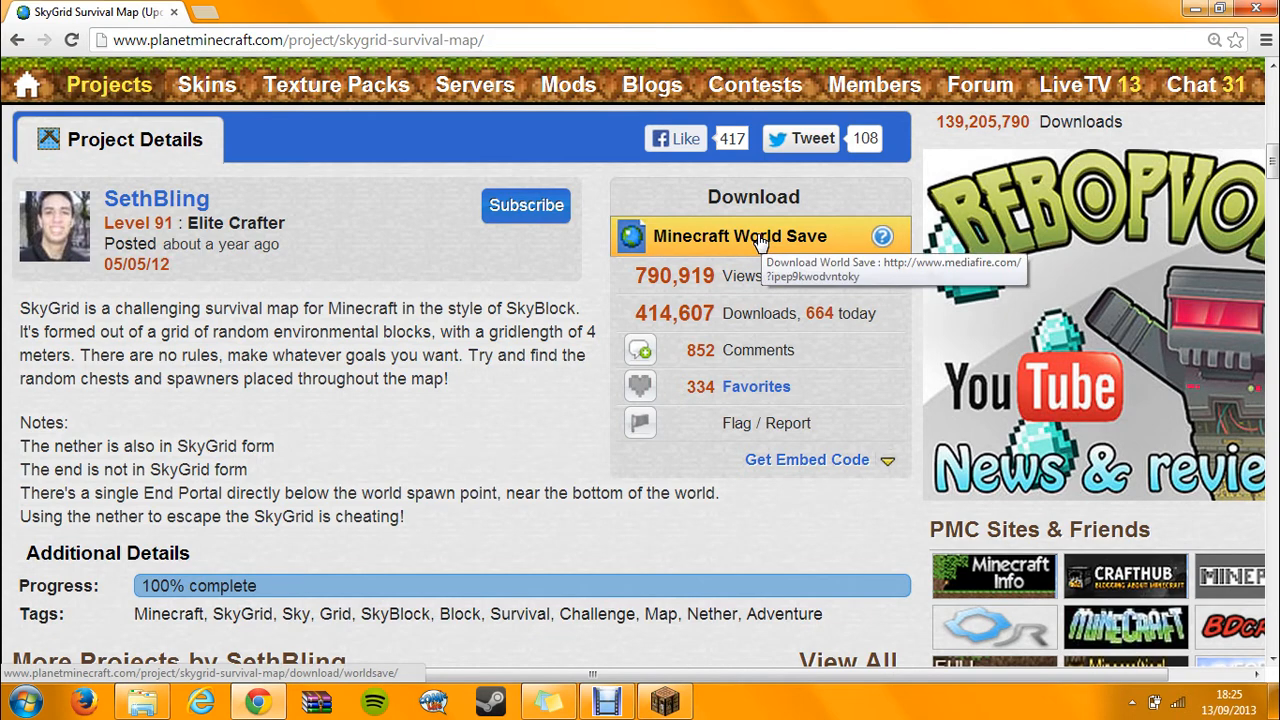
left_click(740, 236)
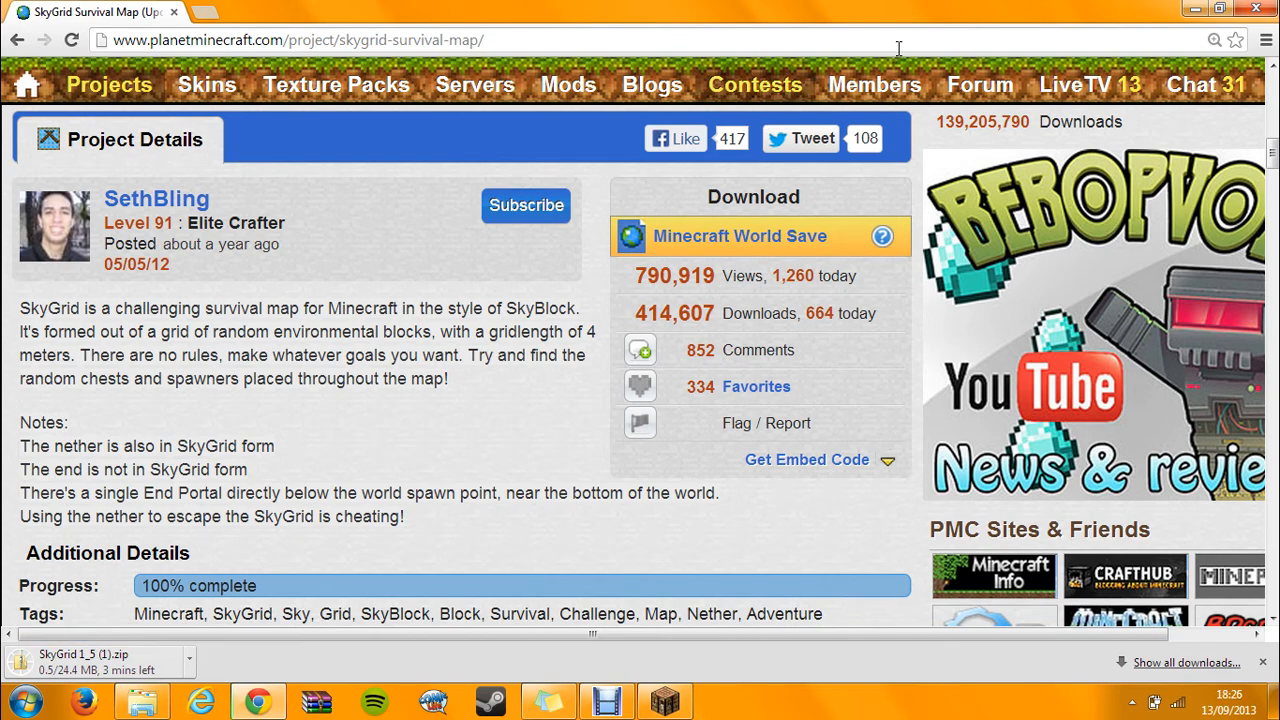
mouse_move(95, 582)
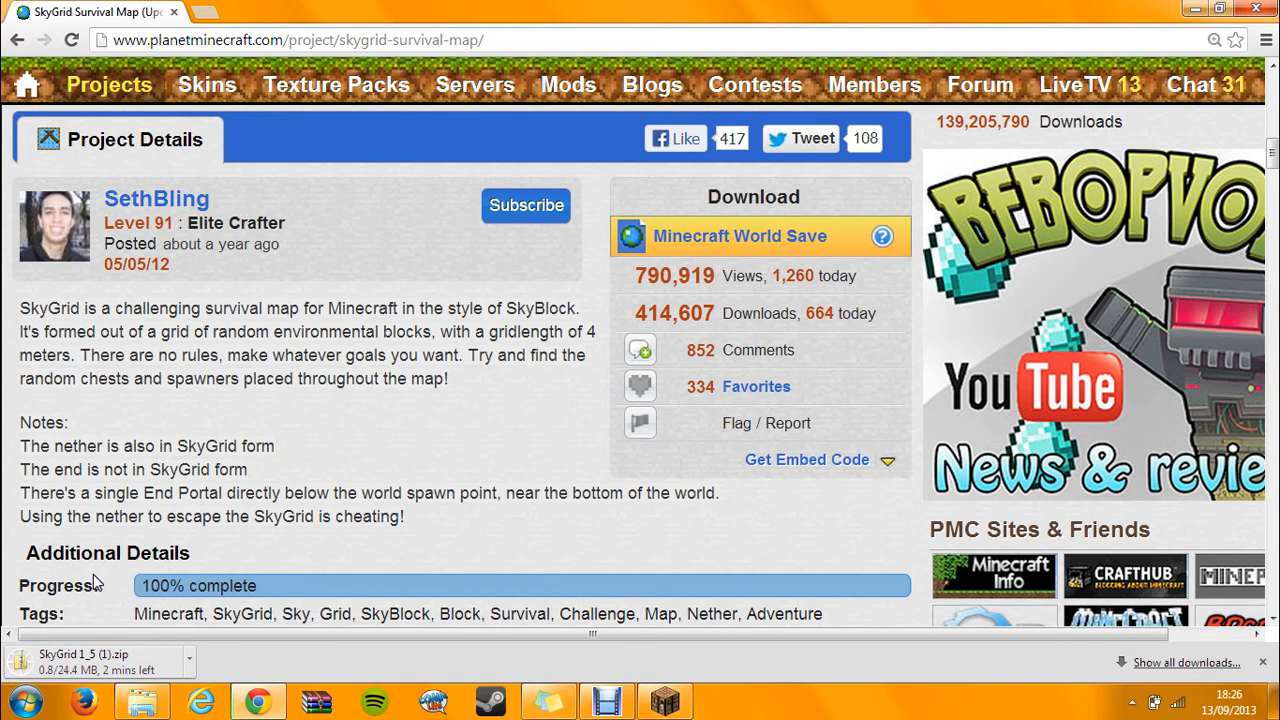
left_click(17, 700)
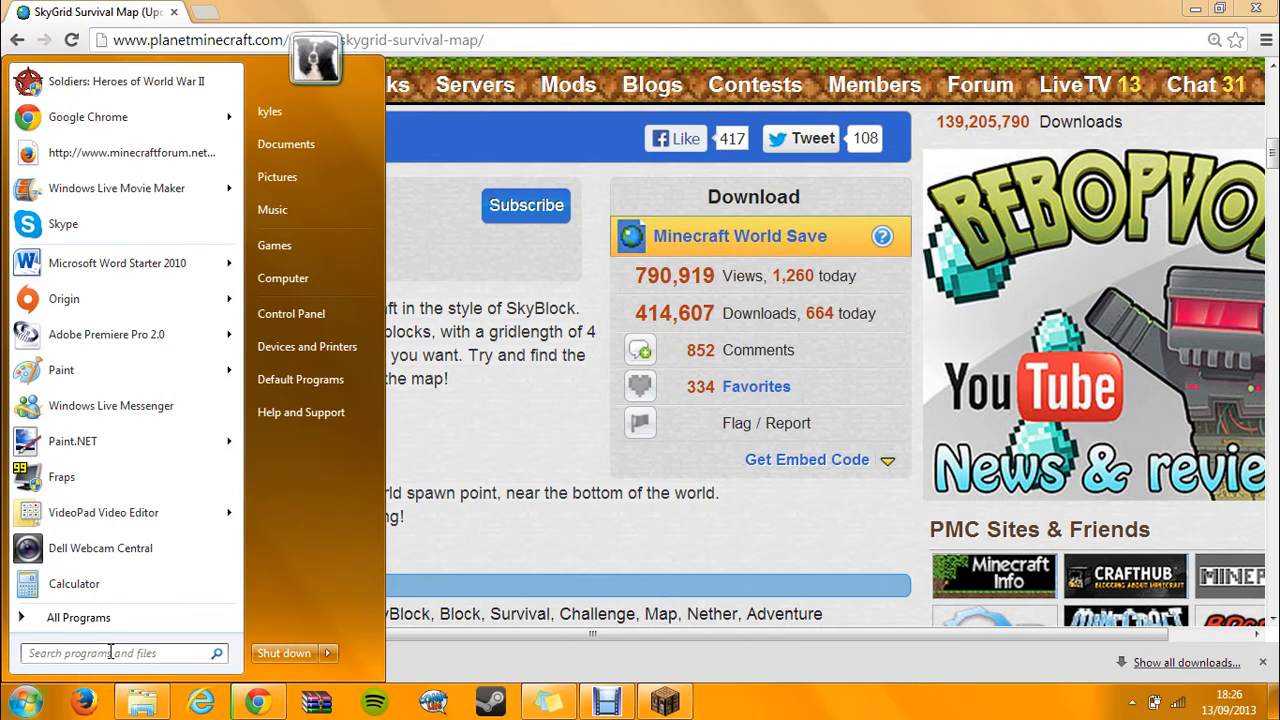
mouse_move(295, 245)
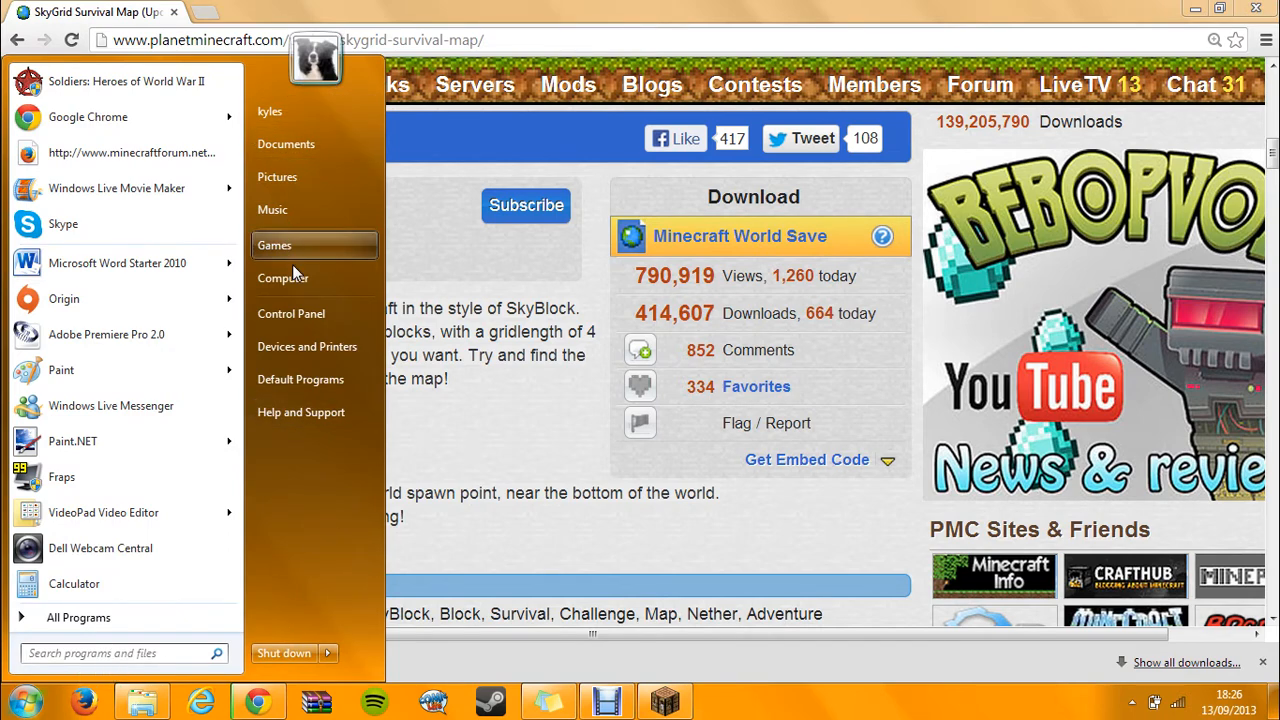
left_click(283, 278)
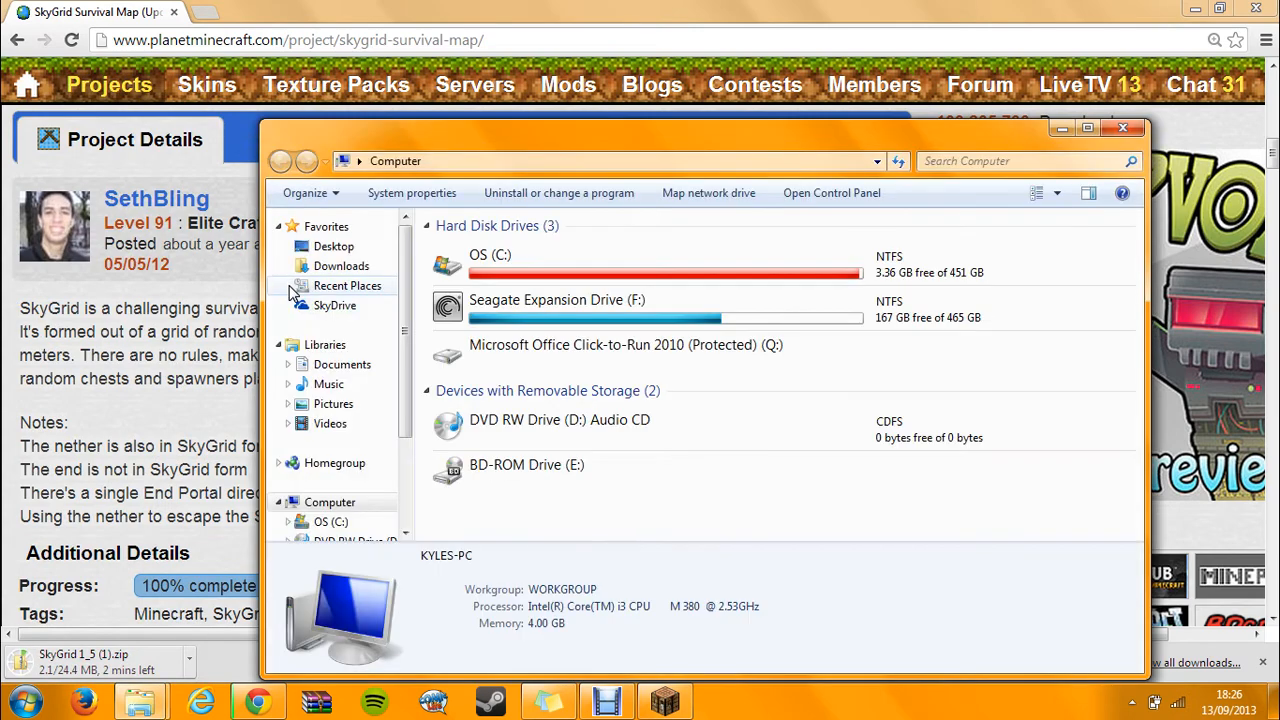
Copy the SkyGrid 1_5 zip archive from the Downloads folder
left_click(341, 265)
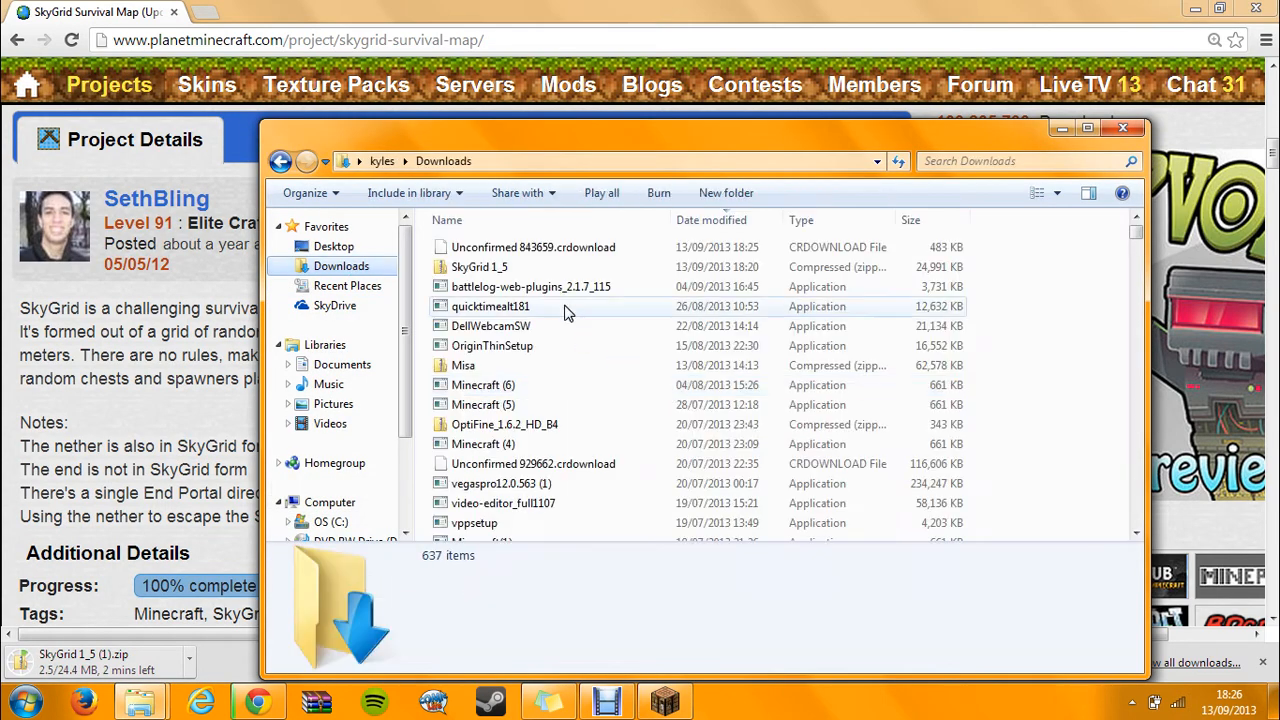
left_click(480, 267)
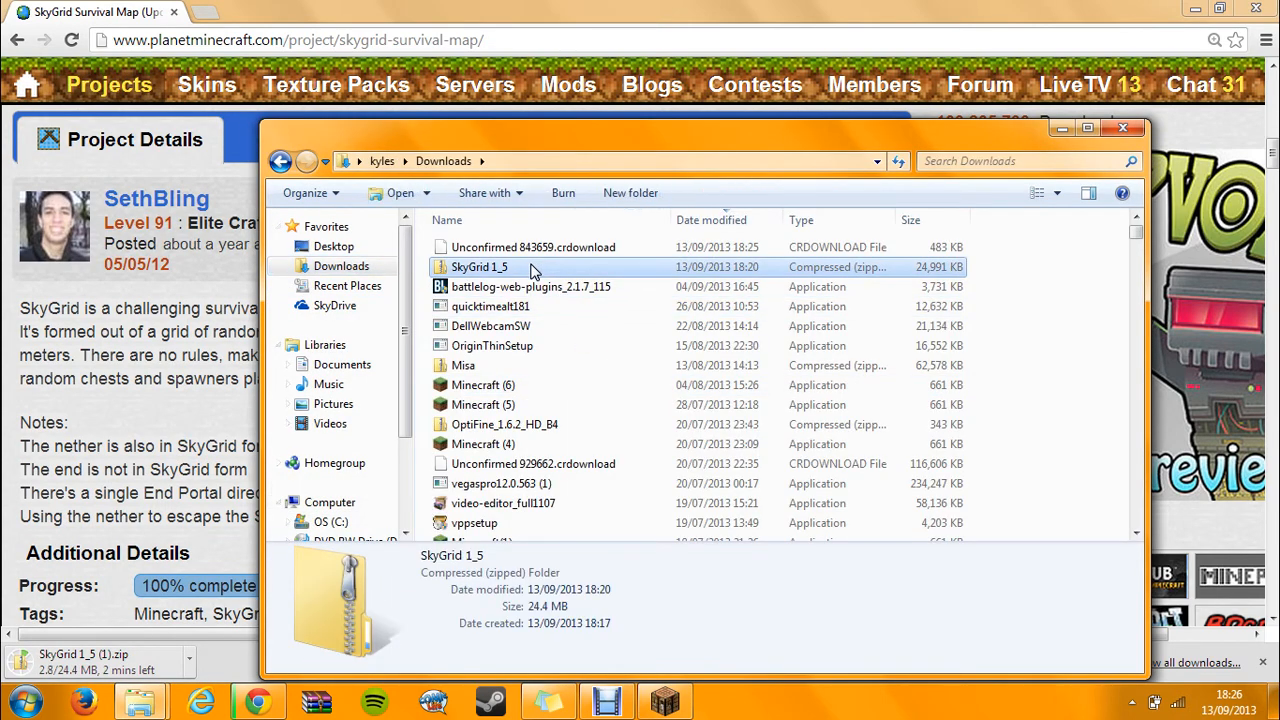
mouse_move(535, 275)
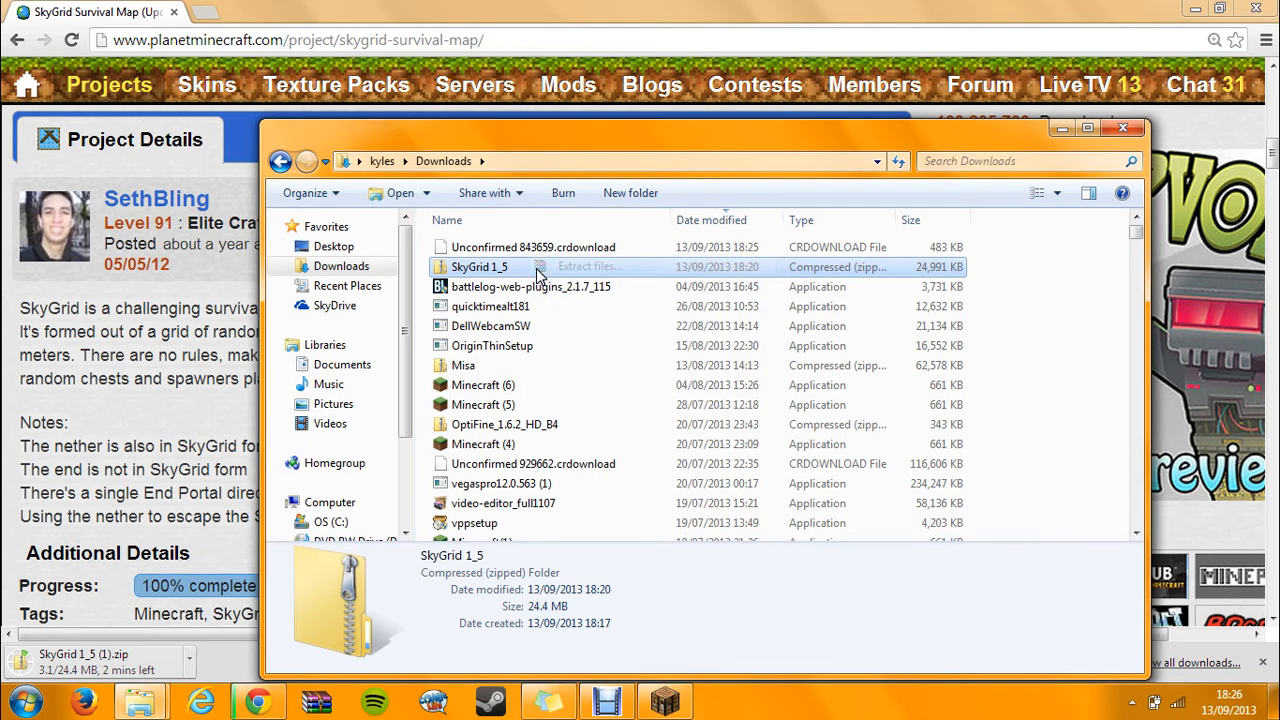
mouse_move(548, 278)
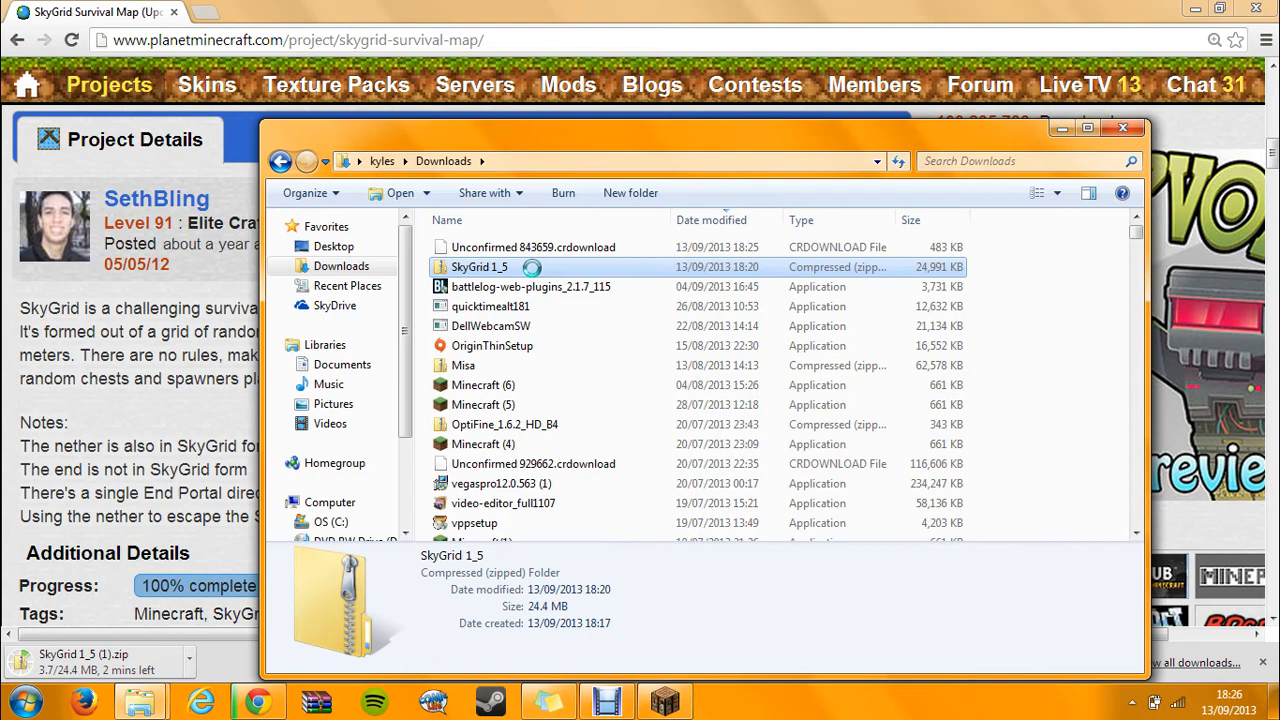
right_click(480, 266)
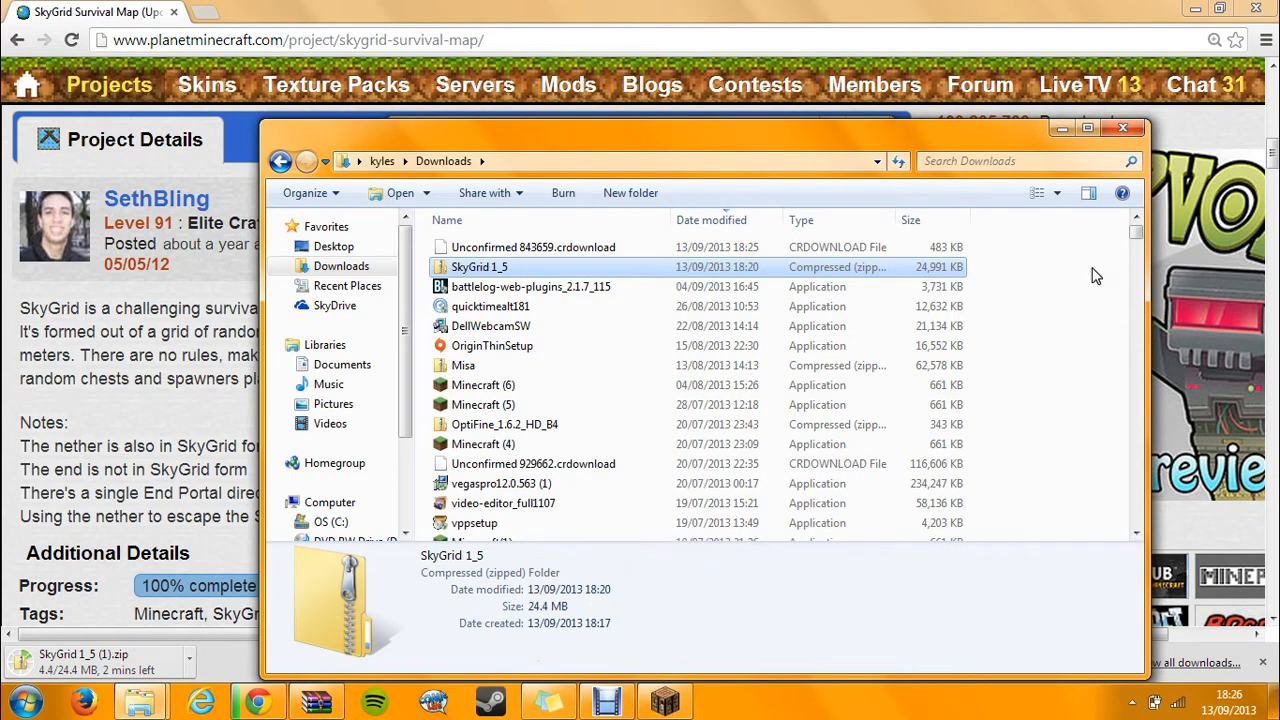
left_click(1123, 128)
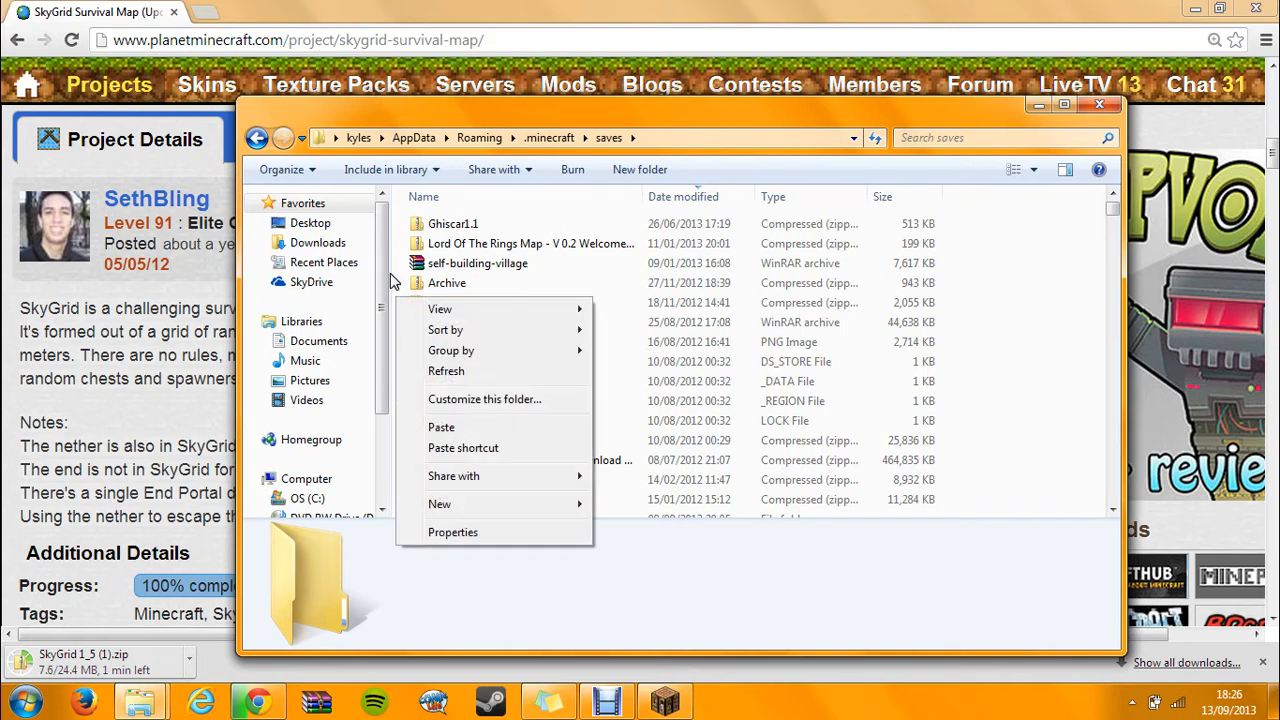
mouse_move(940, 265)
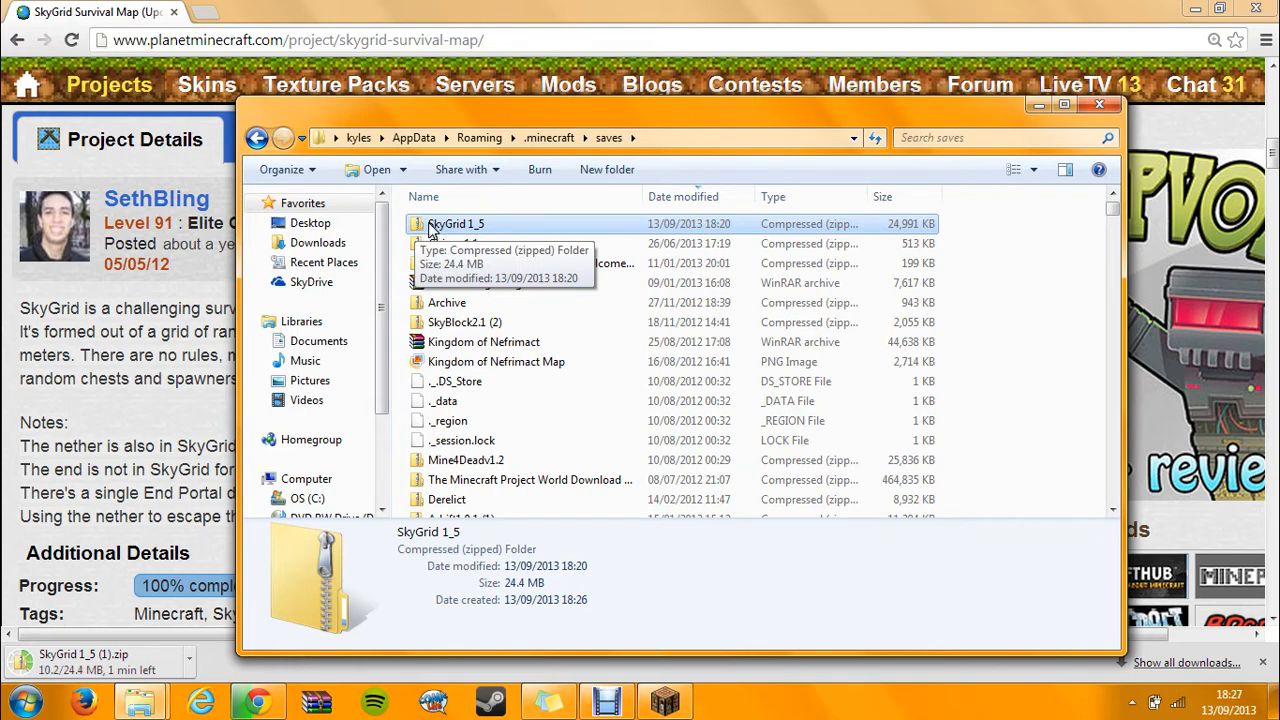
Copy the SkyGrid 1_5 folder out of the zip and paste it into saves
right_click(456, 223)
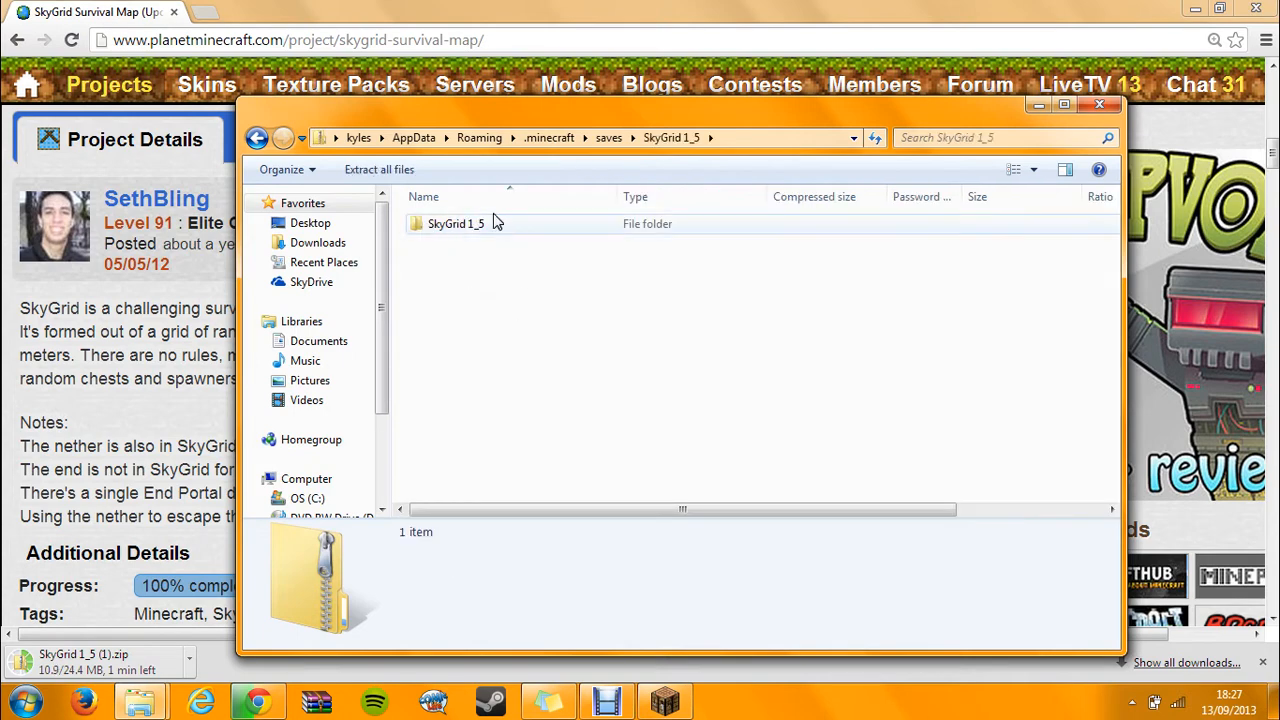
left_click(456, 223)
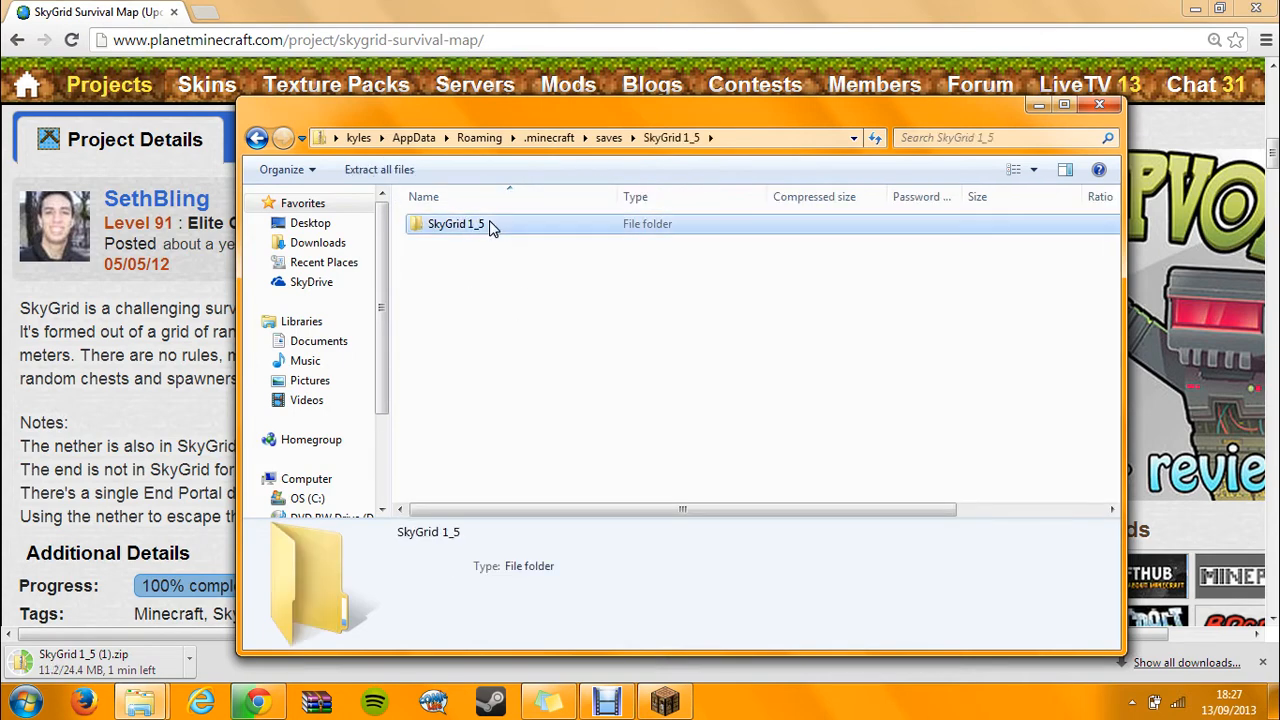
right_click(456, 223)
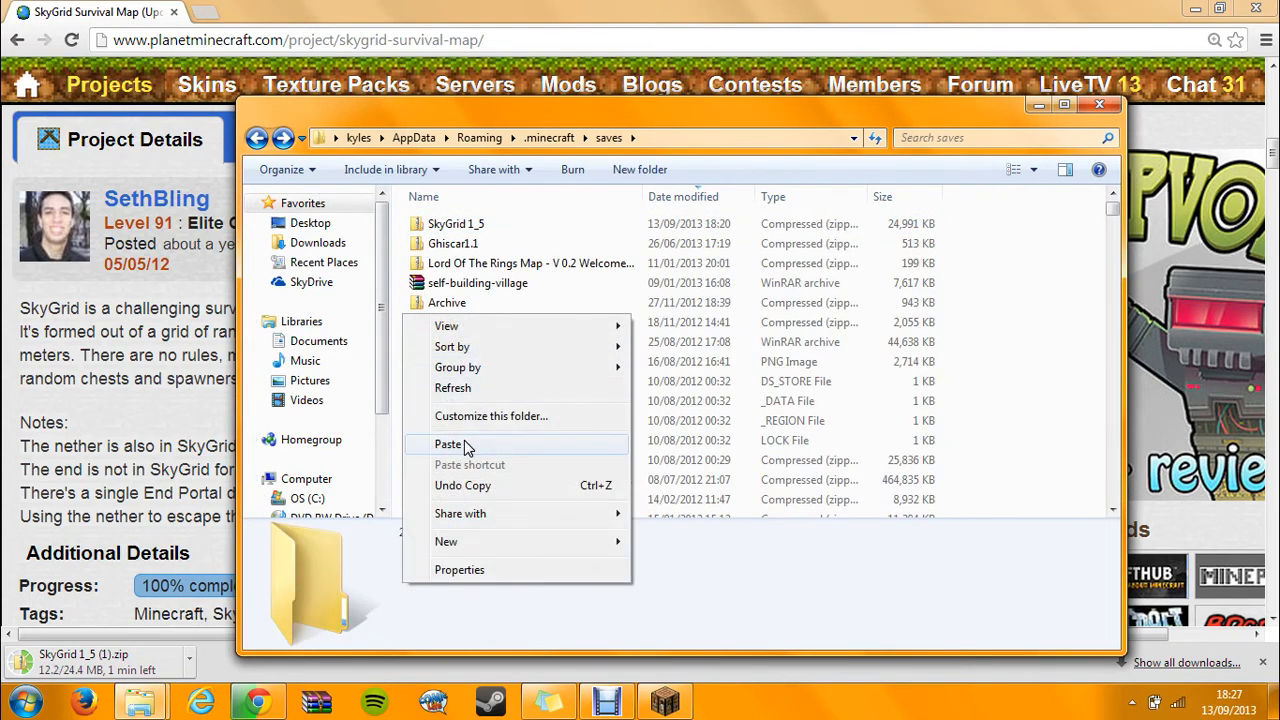
left_click(448, 443)
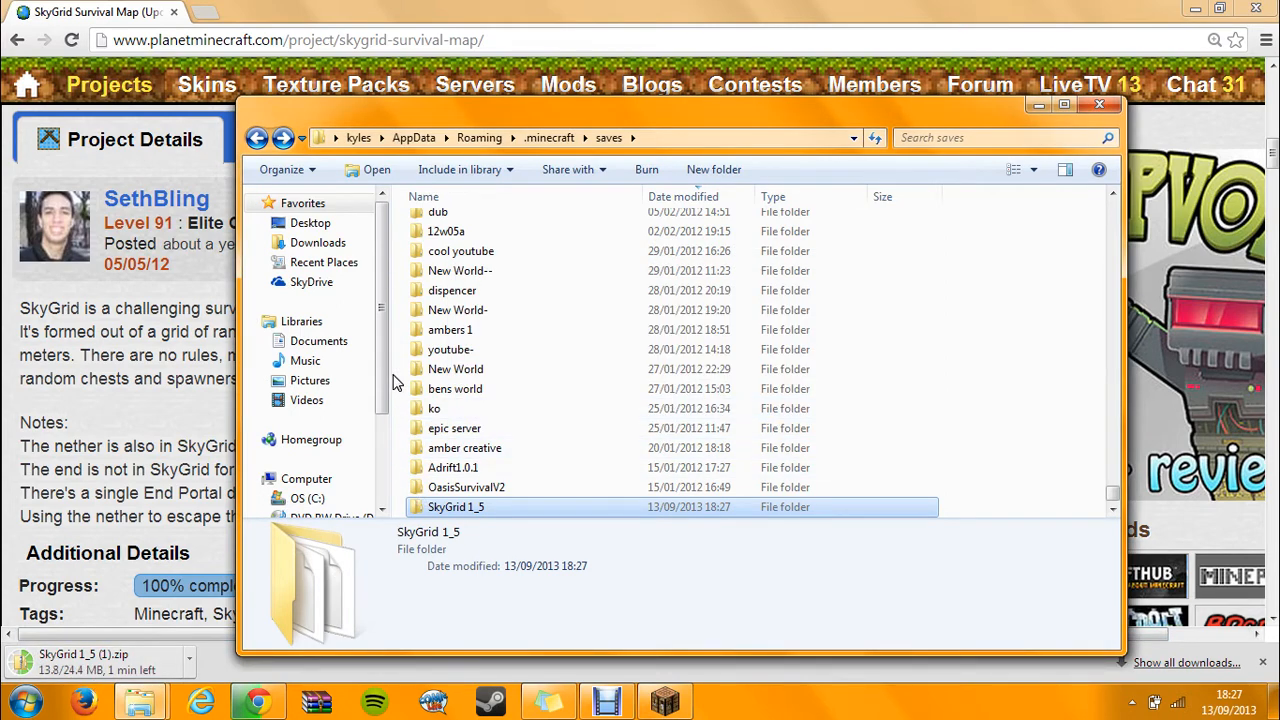
mouse_move(665, 700)
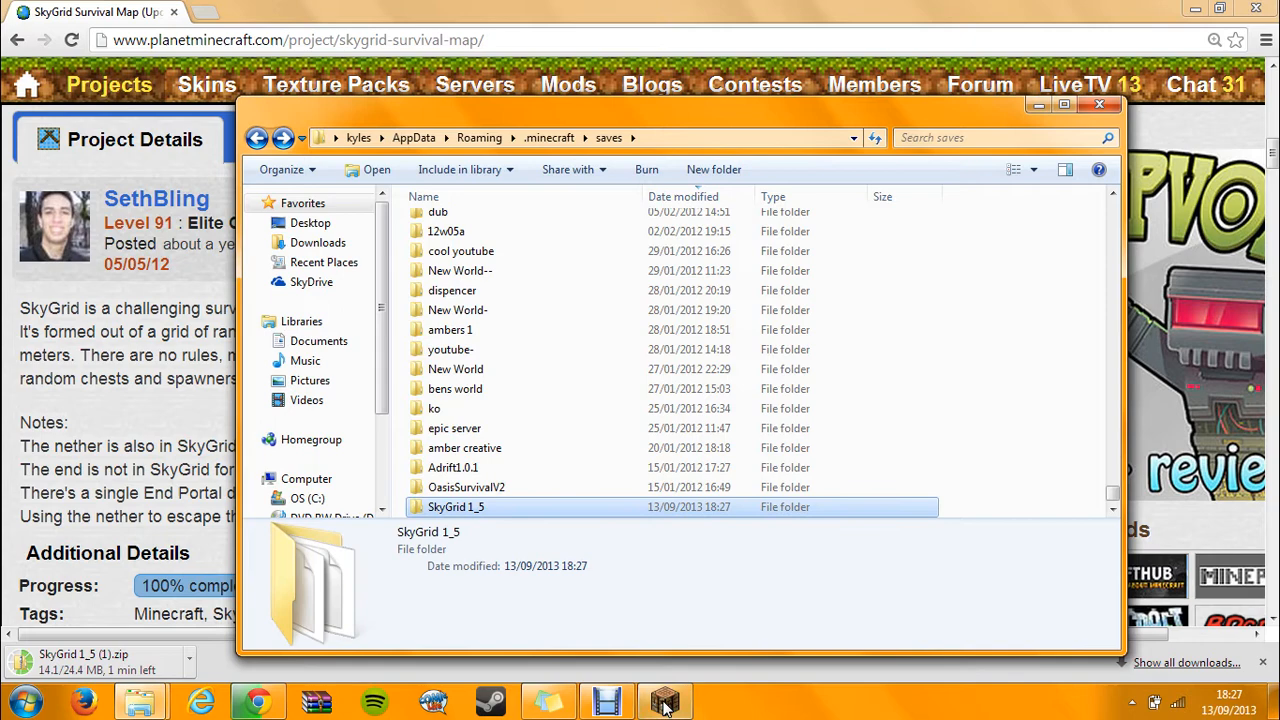
Return to Minecraft's main menu, open Singleplayer, and select the SkyGrid 1.5 world
left_click(664, 700)
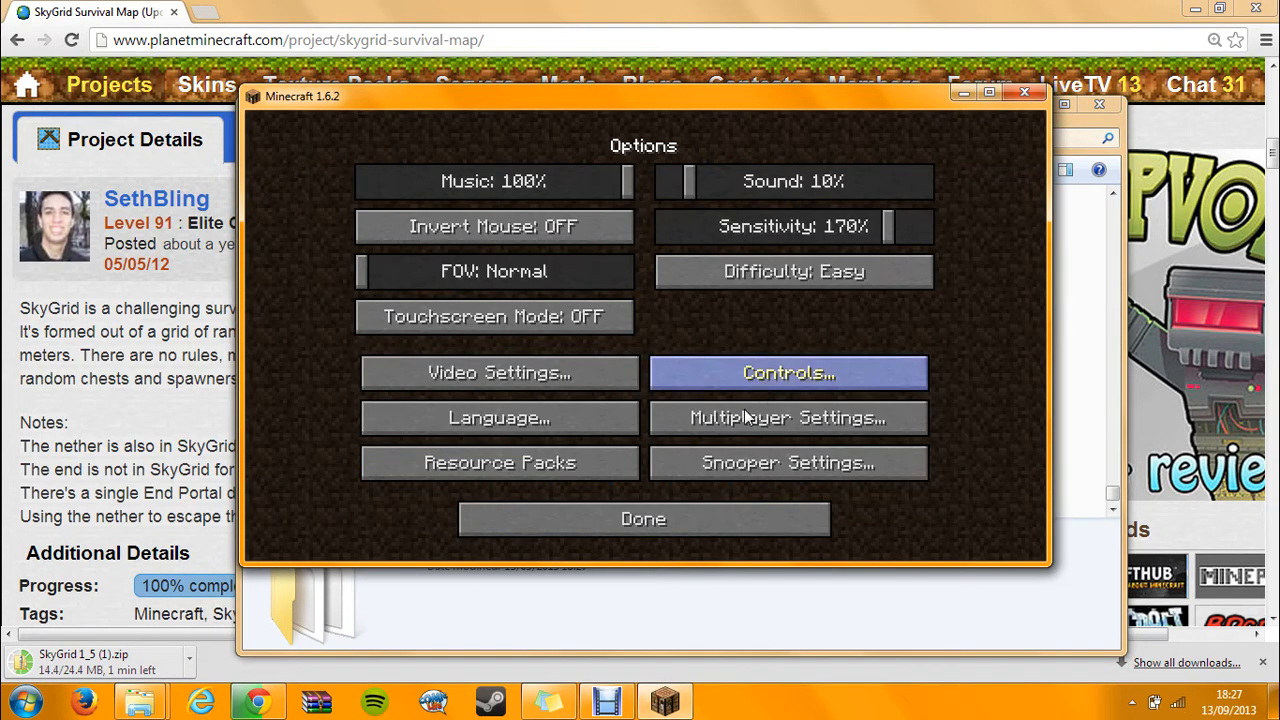
left_click(643, 518)
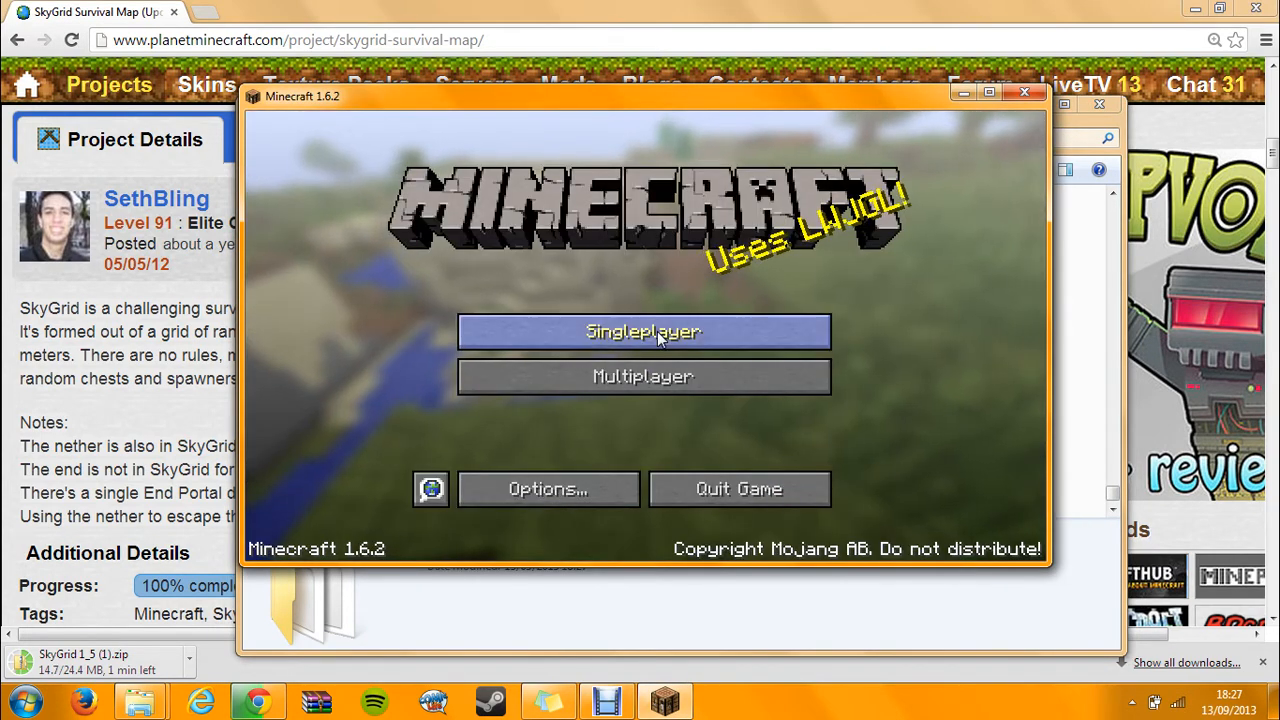
left_click(643, 331)
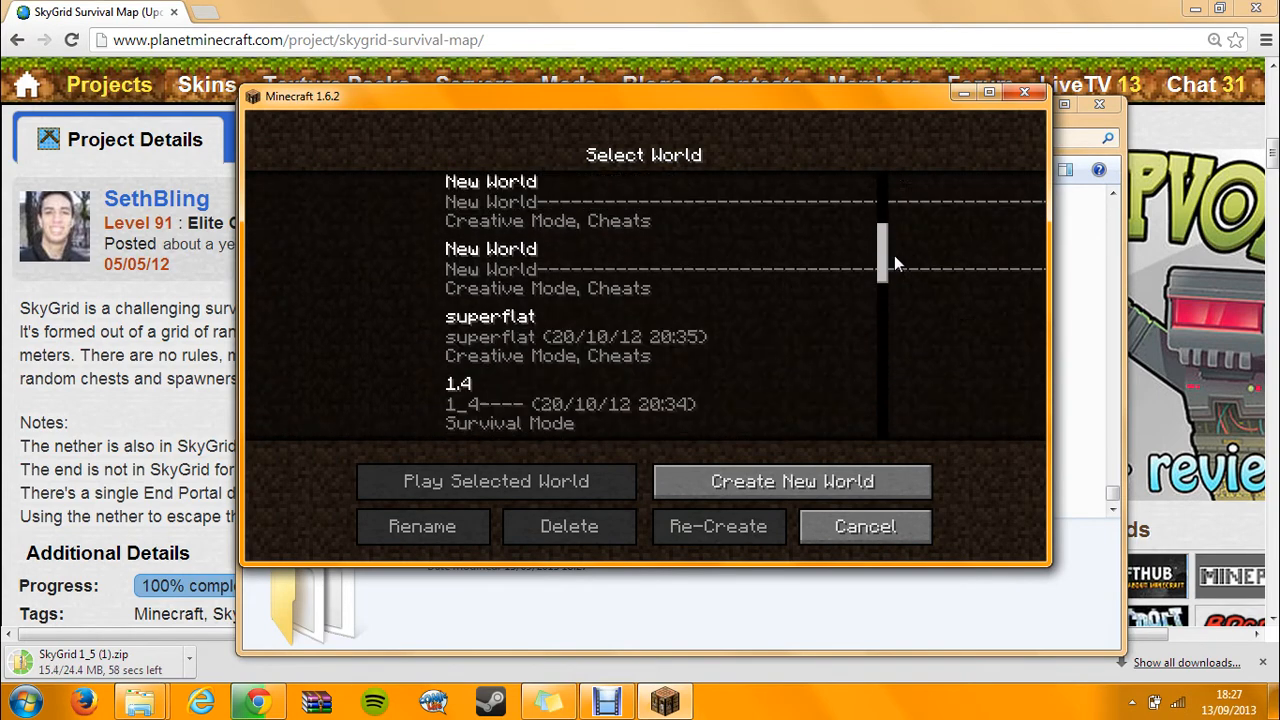
scroll("down", 3)
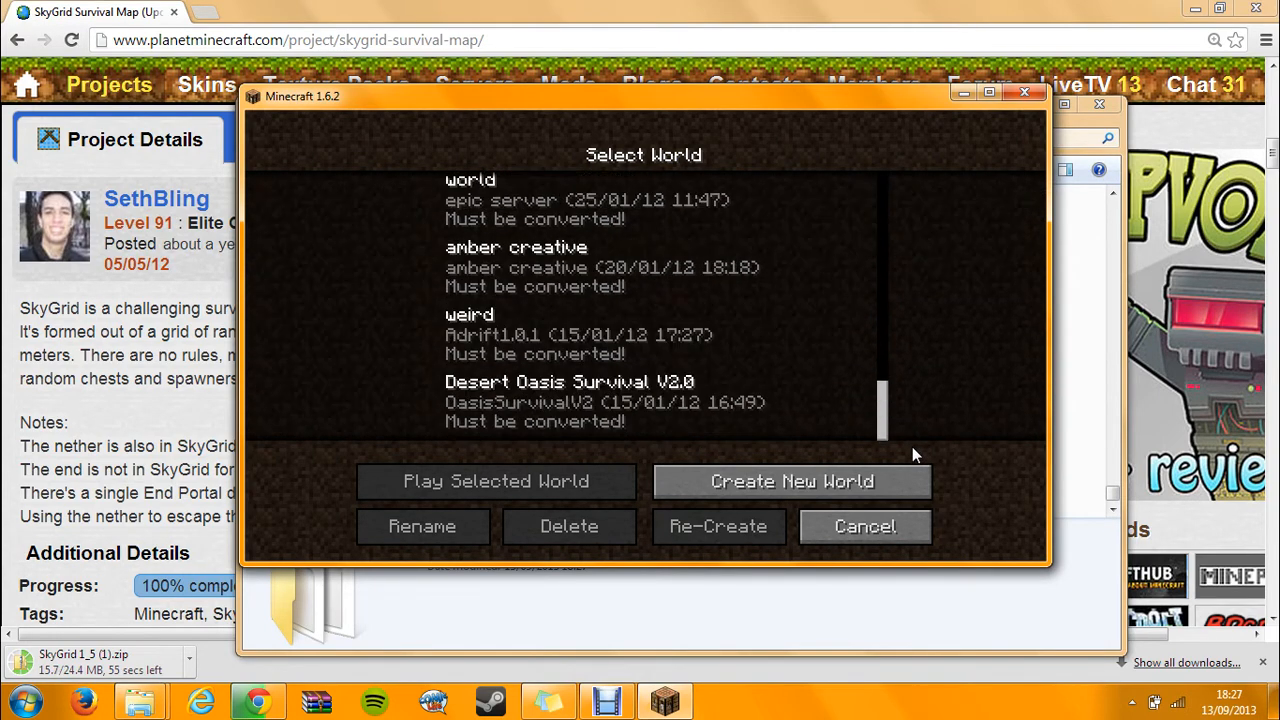
scroll("up", 3)
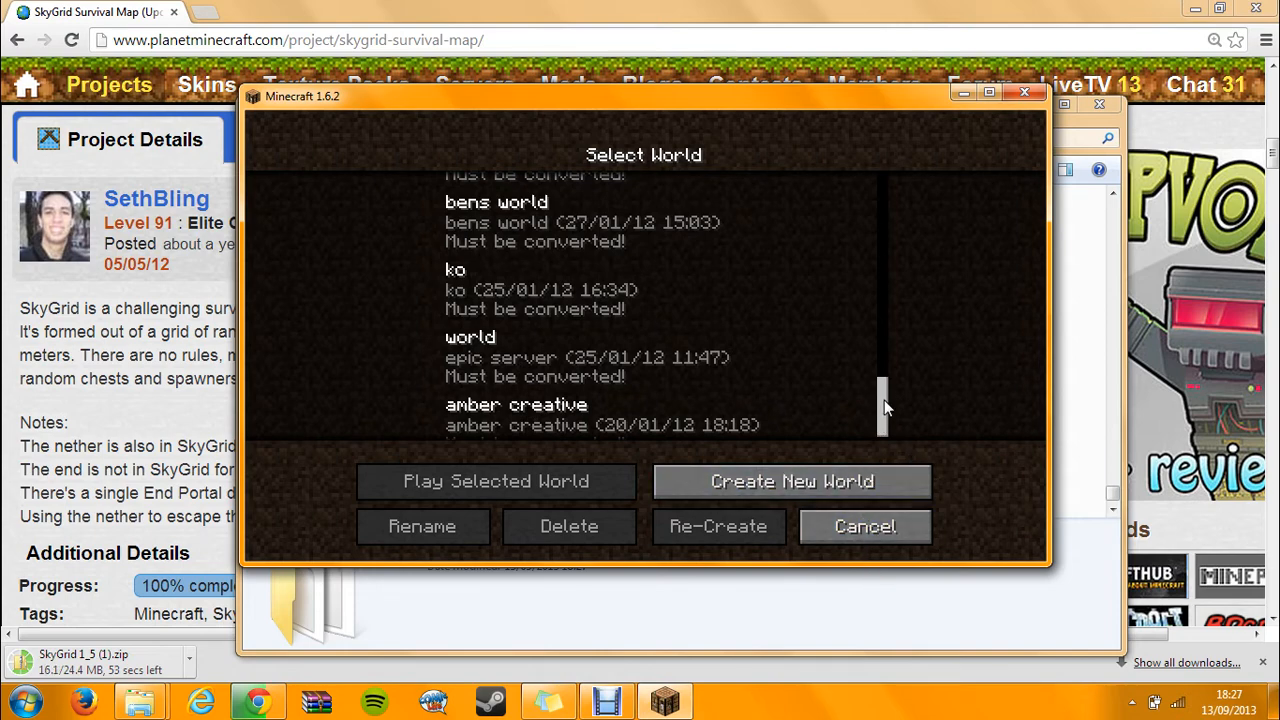
scroll("up", 3)
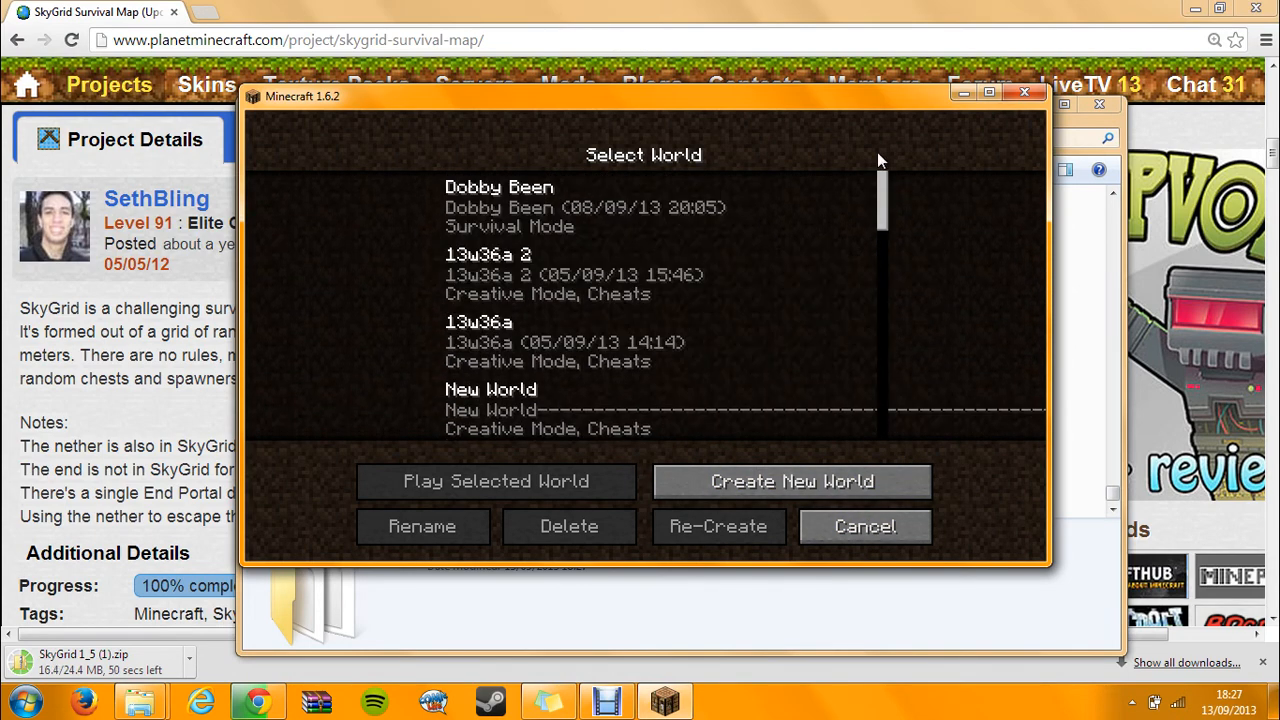
scroll("down", 3)
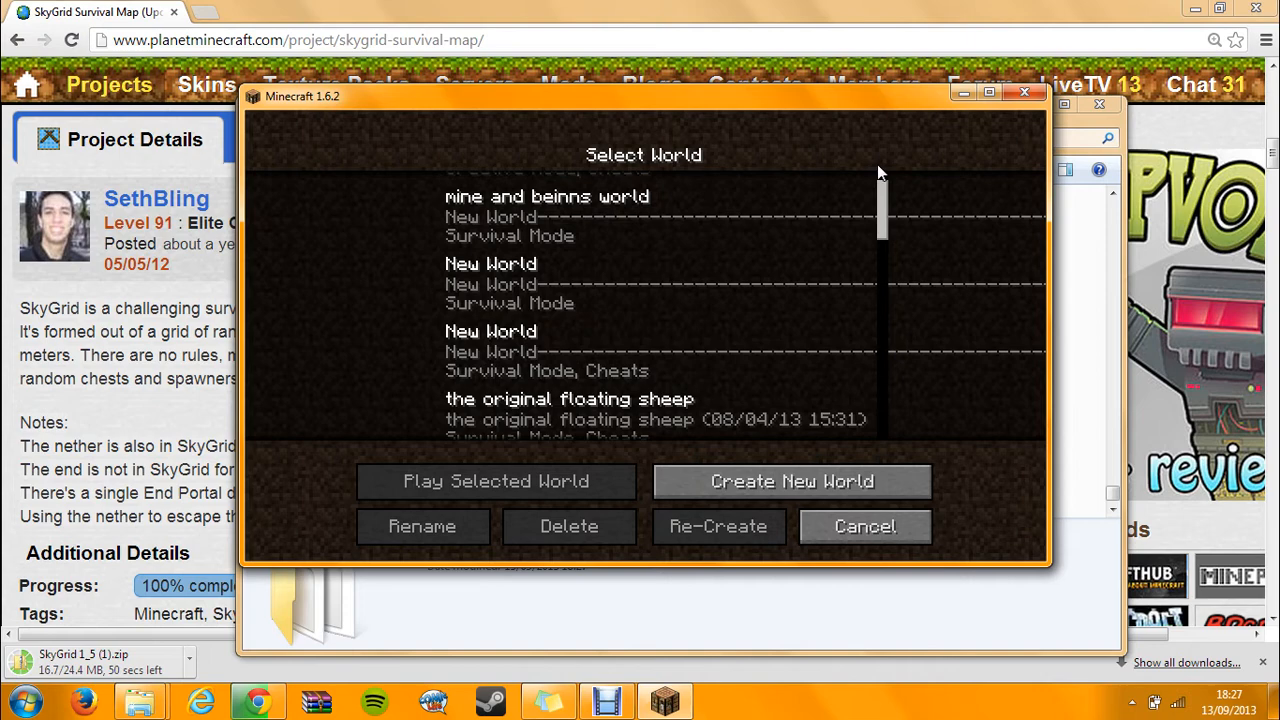
scroll("down", 3)
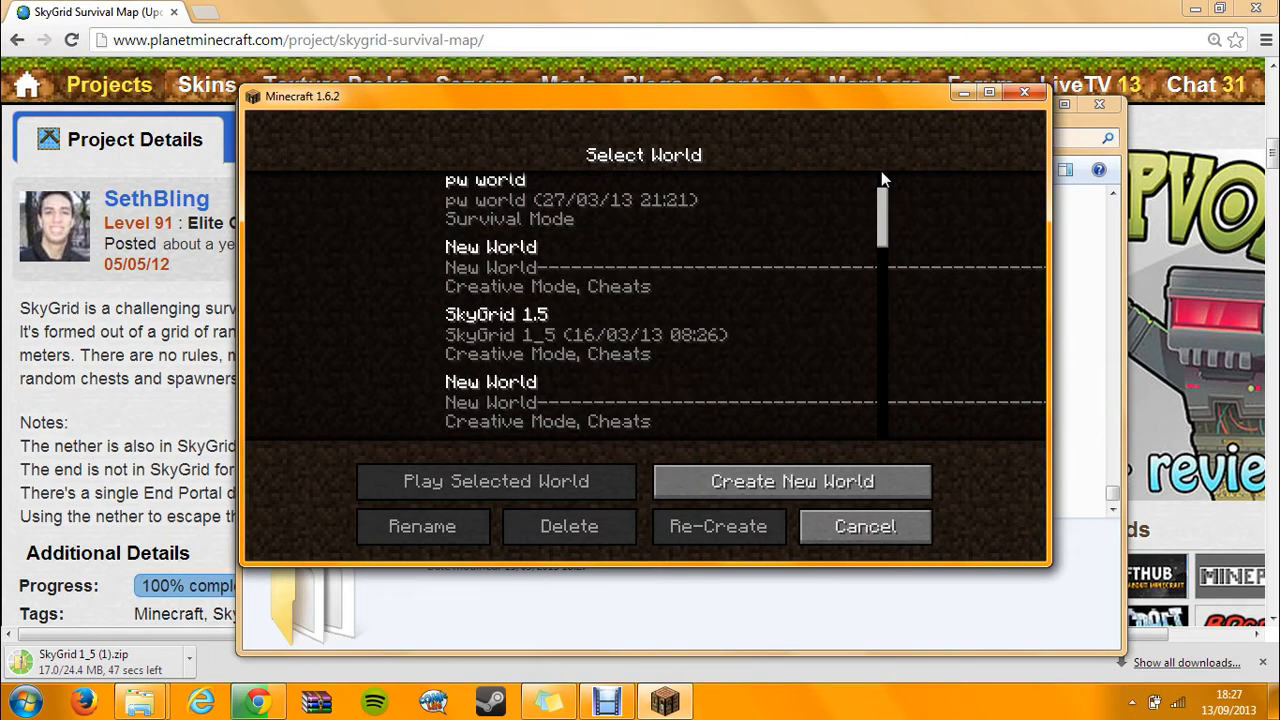
mouse_move(838, 203)
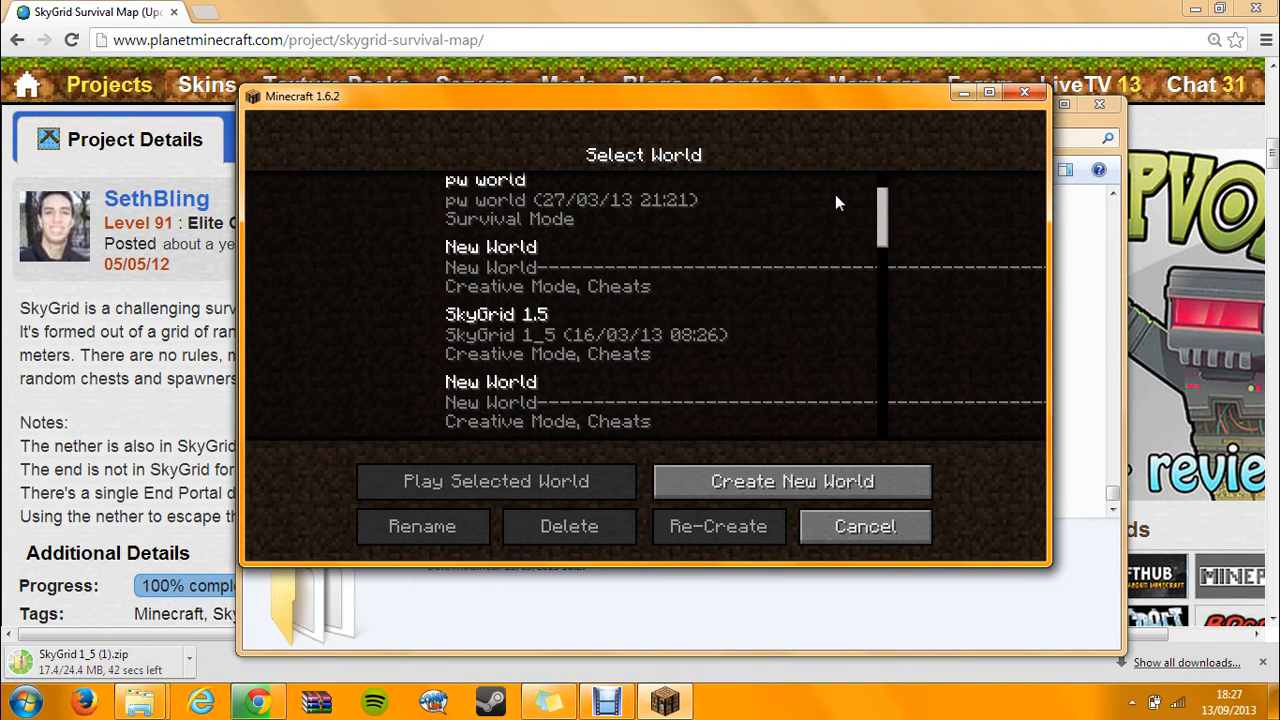
left_click(645, 334)
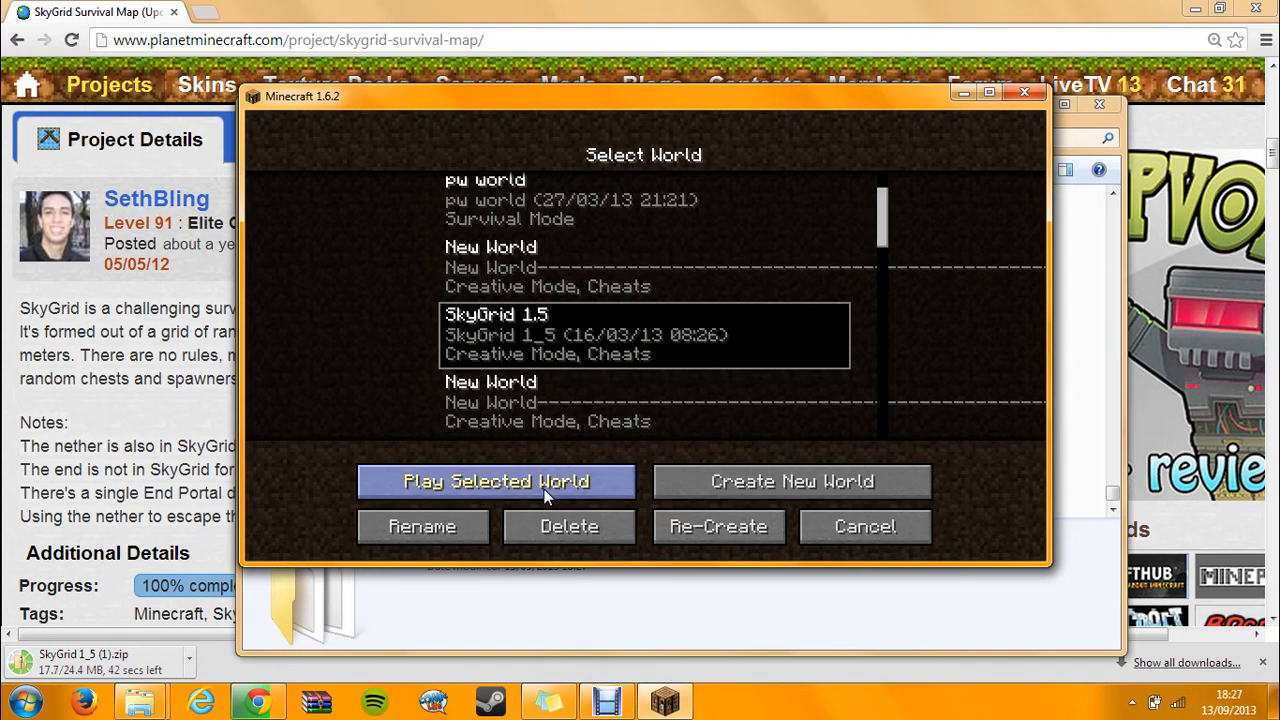
Play the selected SkyGrid 1.5 world and wait for it to load
left_click(495, 481)
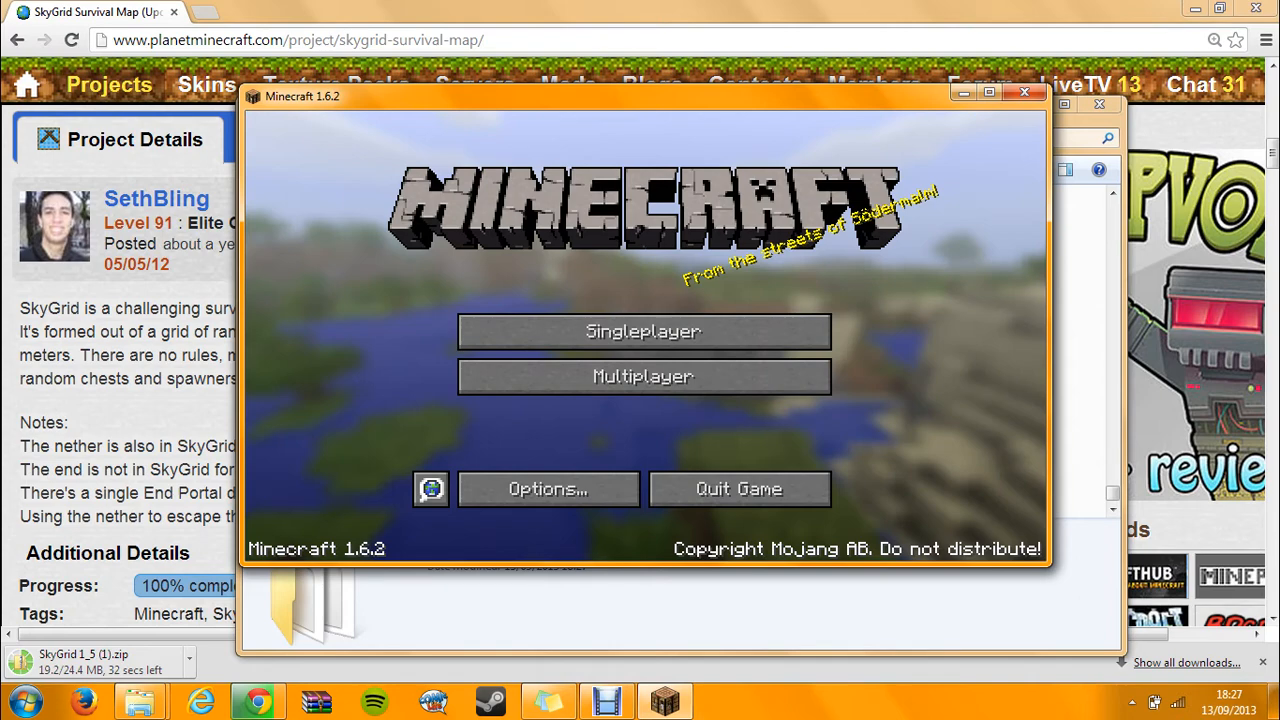
left_click(643, 331)
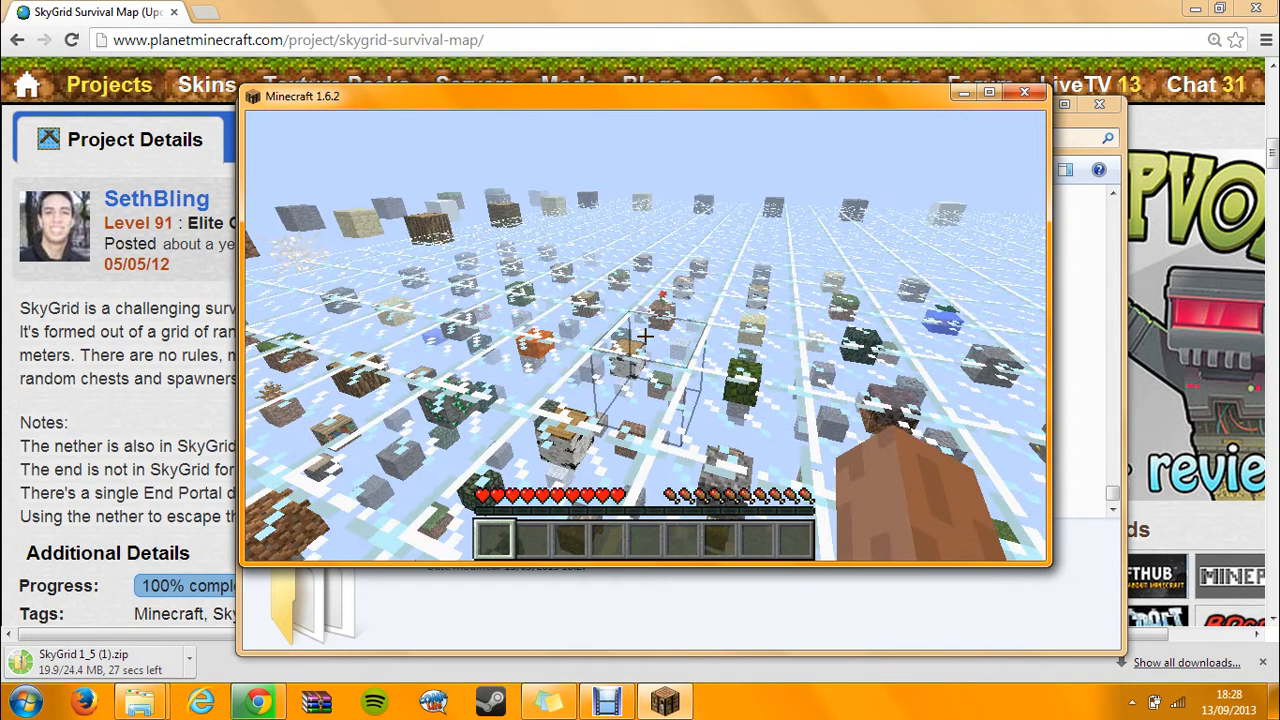